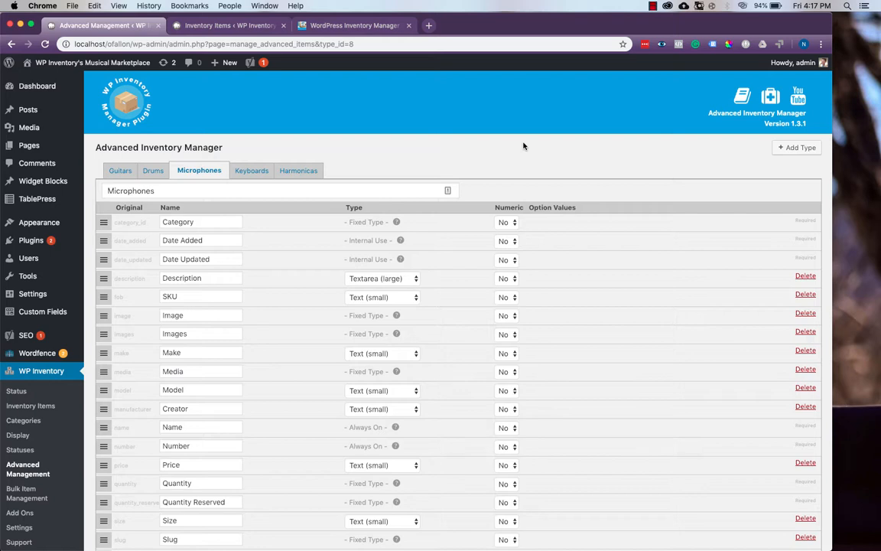
{"action": "mouse_move", "coordinate": [391, 135]}
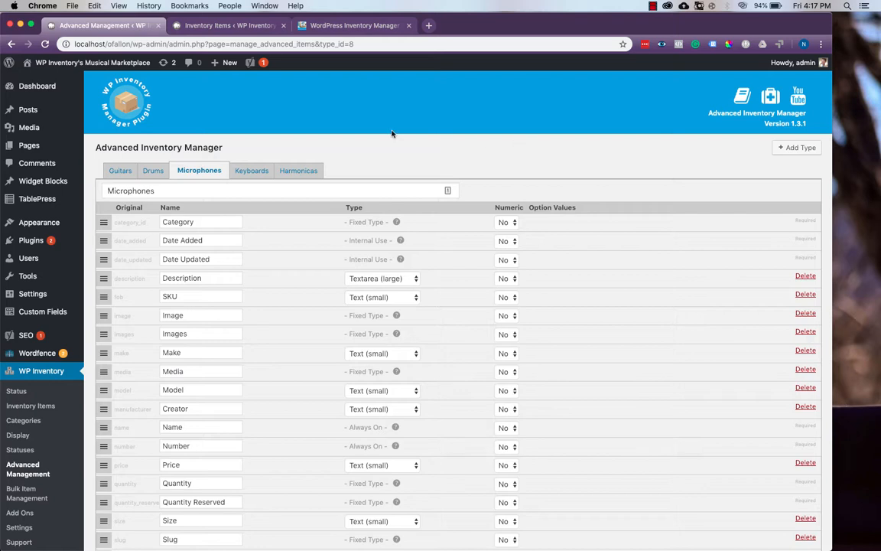
- Scroll the Microphones field list down to the Available Range option values
{"action": "scroll", "scroll_direction": "down", "scroll_amount": 3}
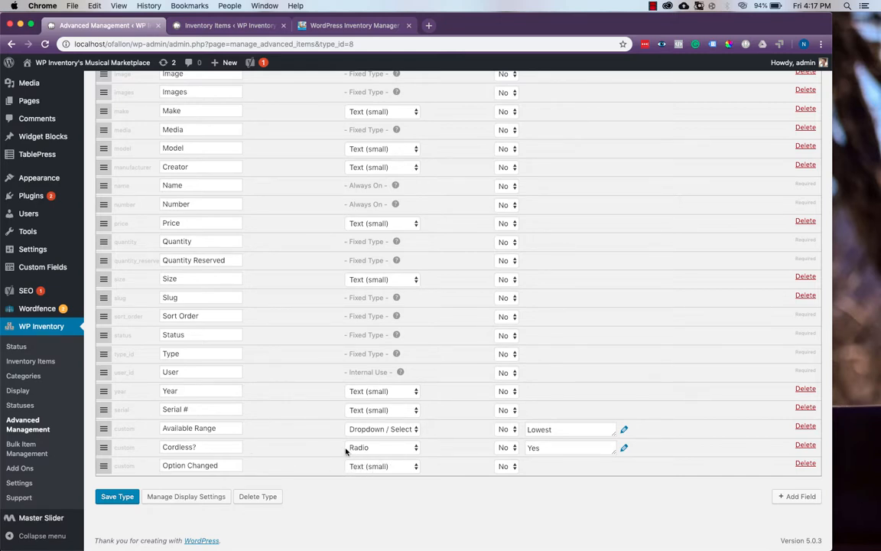
{"action": "mouse_move", "coordinate": [257, 426]}
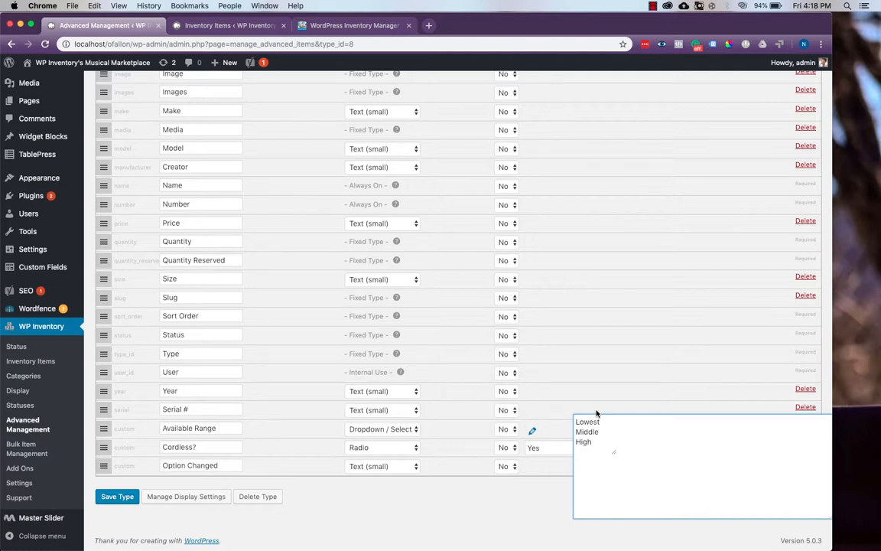
{"action": "mouse_move", "coordinate": [598, 404]}
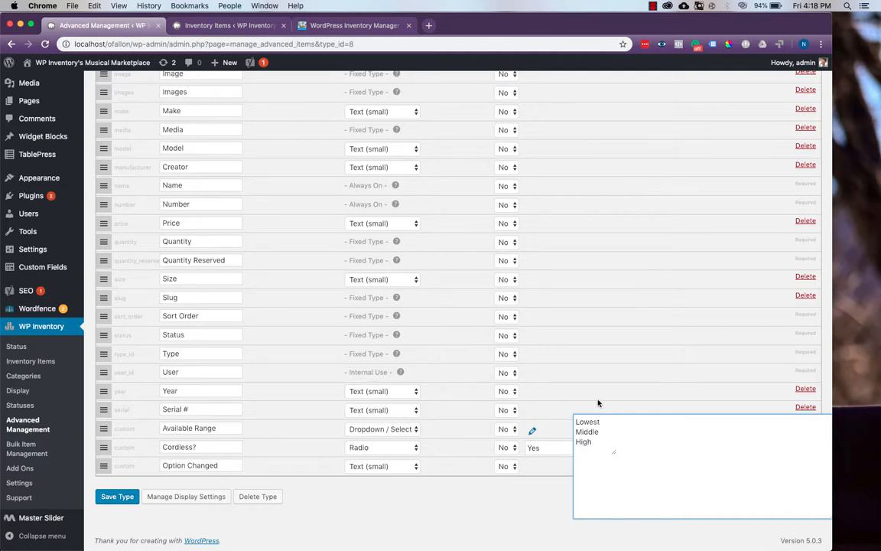
- After checking the Akai F1000 edit page, rename the Middle range option to Medium
{"action": "left_click", "coordinate": [226, 24]}
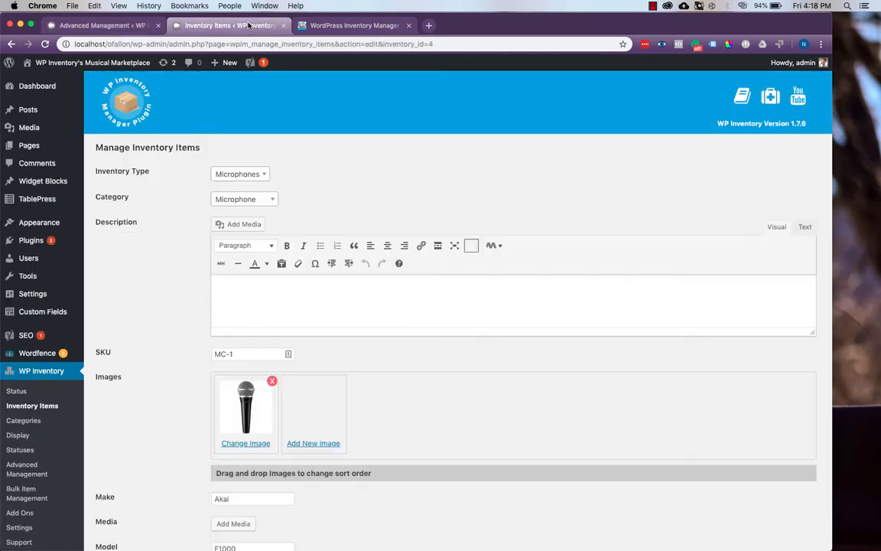
{"action": "scroll", "scroll_direction": "down", "scroll_amount": 3}
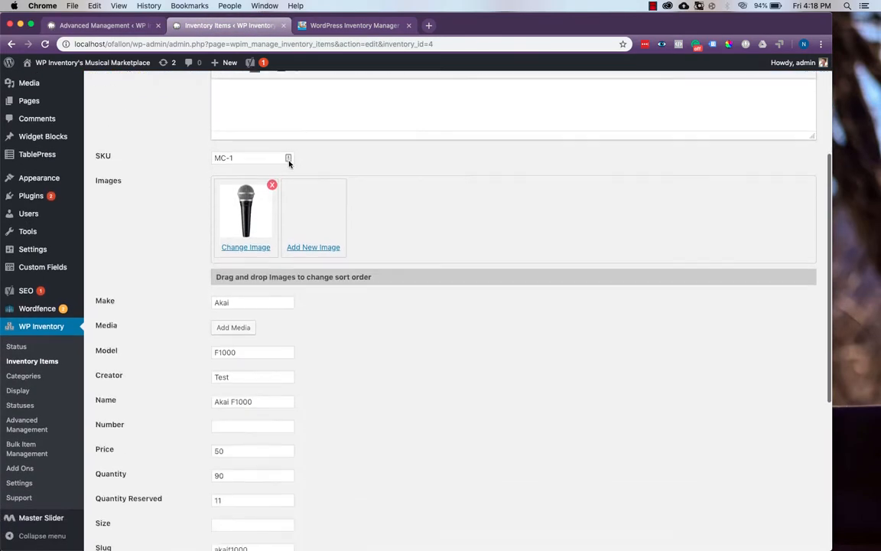
{"action": "scroll", "scroll_direction": "down", "scroll_amount": 3}
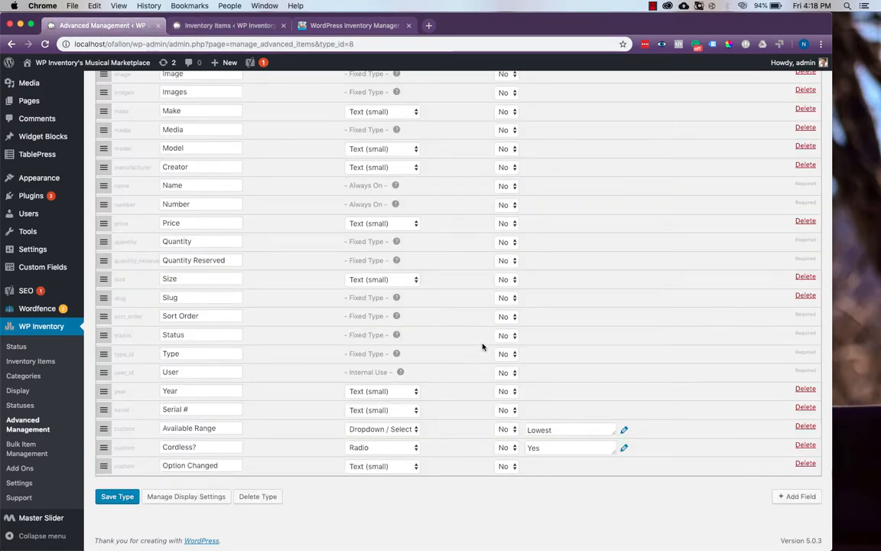
{"action": "left_click", "coordinate": [624, 429]}
{"action": "type", "text": "Mi"}
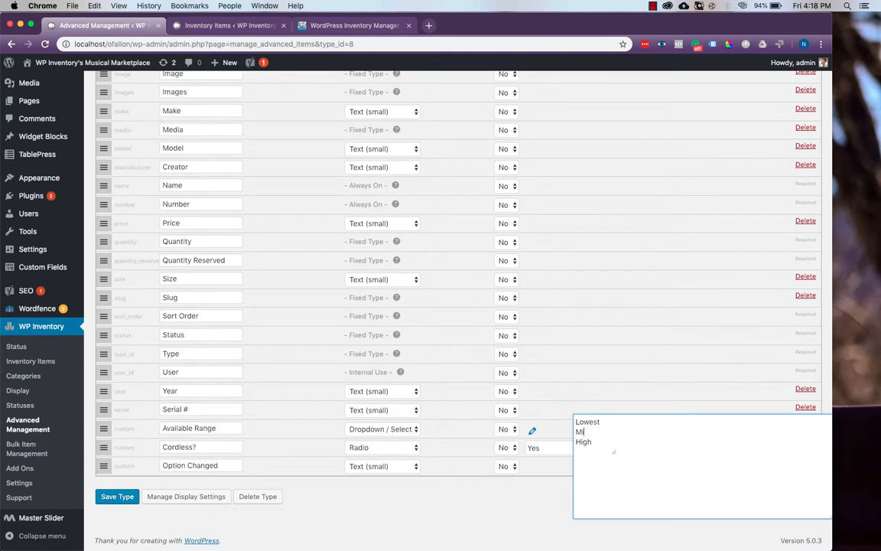
{"action": "type", "text": "edium"}
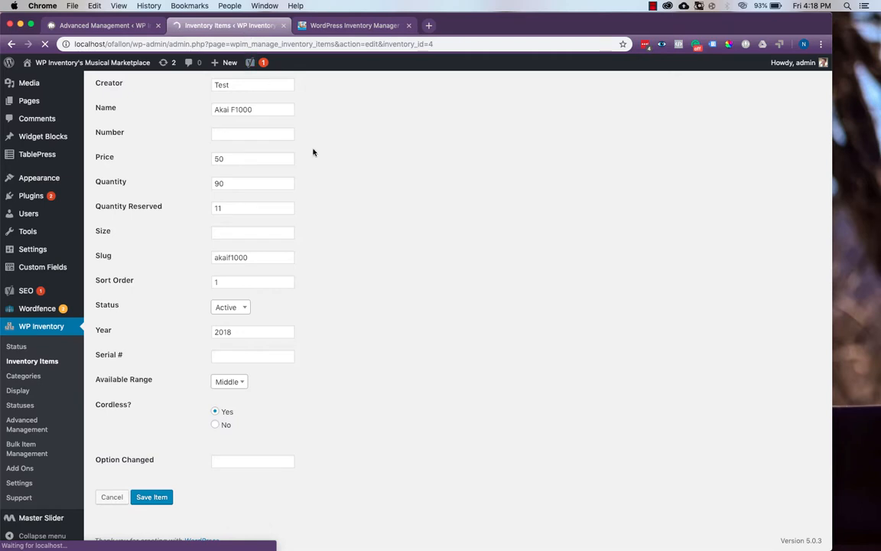
{"action": "left_click", "coordinate": [230, 376]}
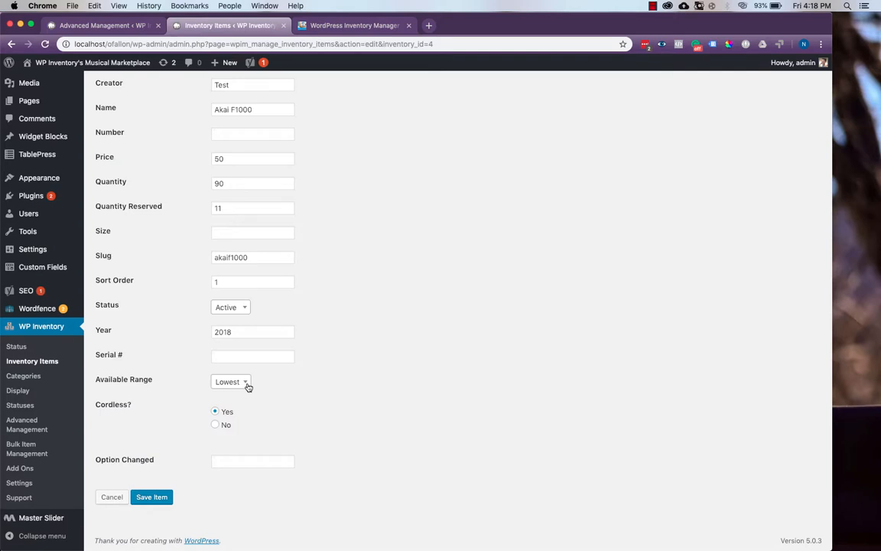
{"action": "mouse_move", "coordinate": [196, 416]}
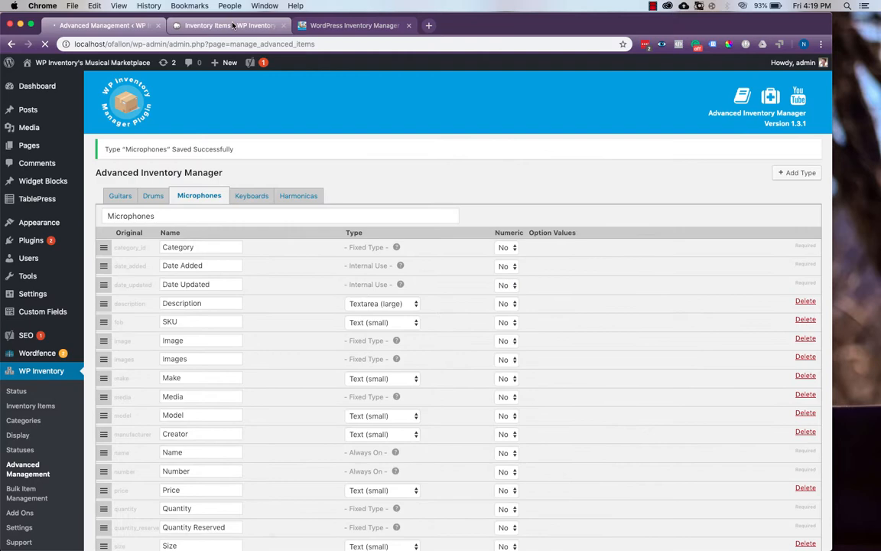
- Reload the Akai F1000 item and set its Available Range to Medium
{"action": "left_click", "coordinate": [227, 24]}
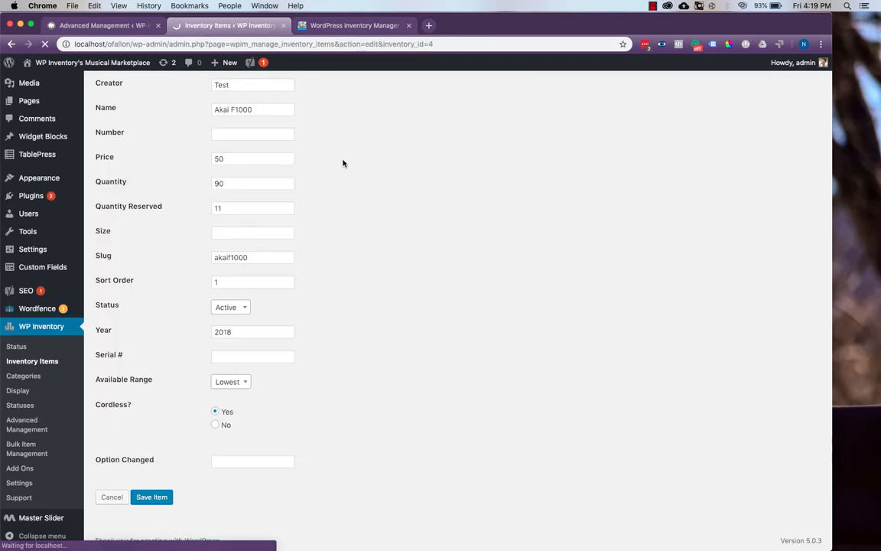
{"action": "scroll", "scroll_direction": "up", "scroll_amount": 3}
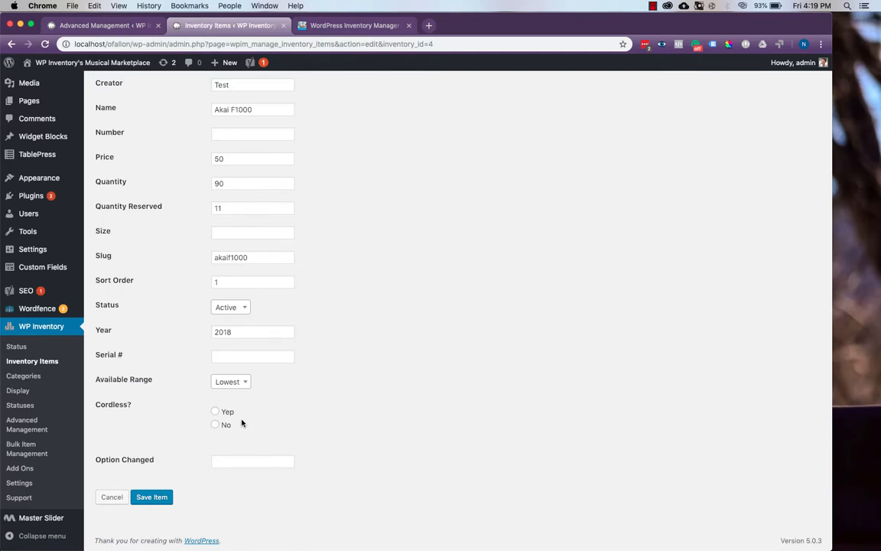
{"action": "mouse_move", "coordinate": [242, 419]}
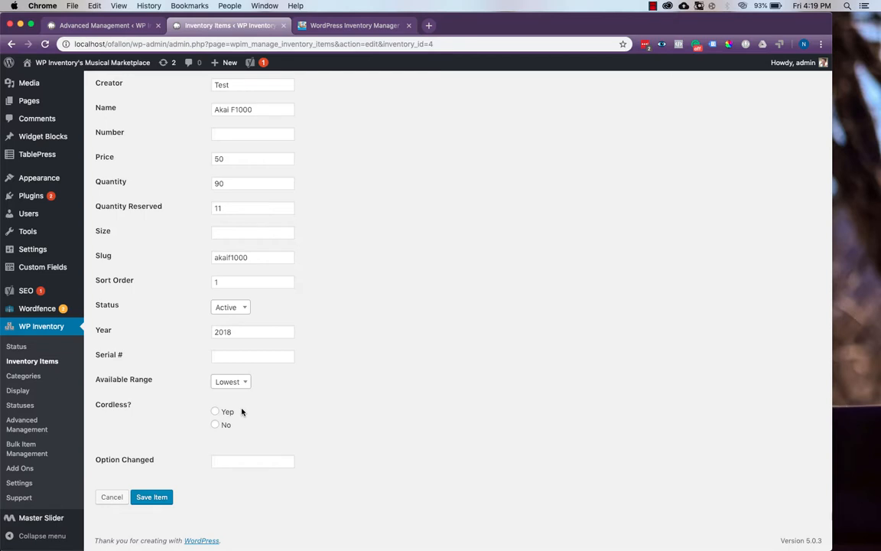
{"action": "mouse_move", "coordinate": [248, 381]}
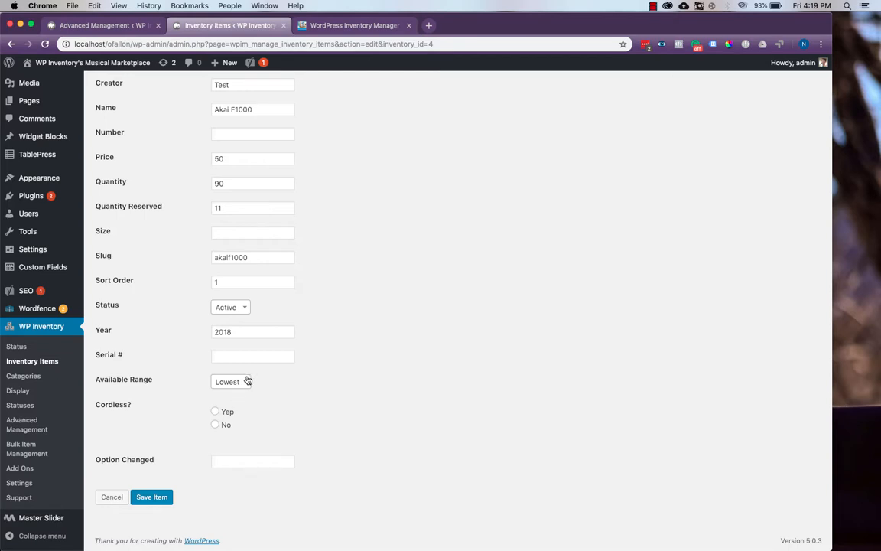
{"action": "left_click", "coordinate": [214, 412]}
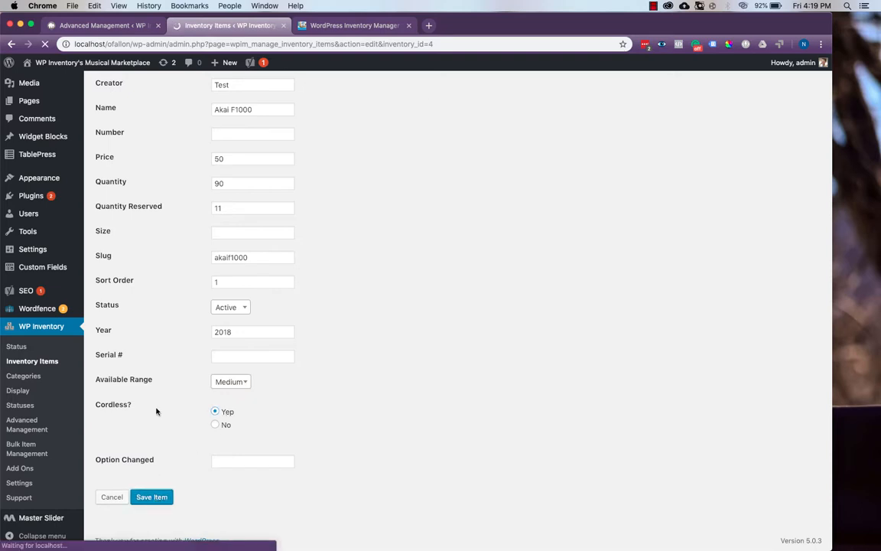
{"action": "left_click", "coordinate": [100, 24]}
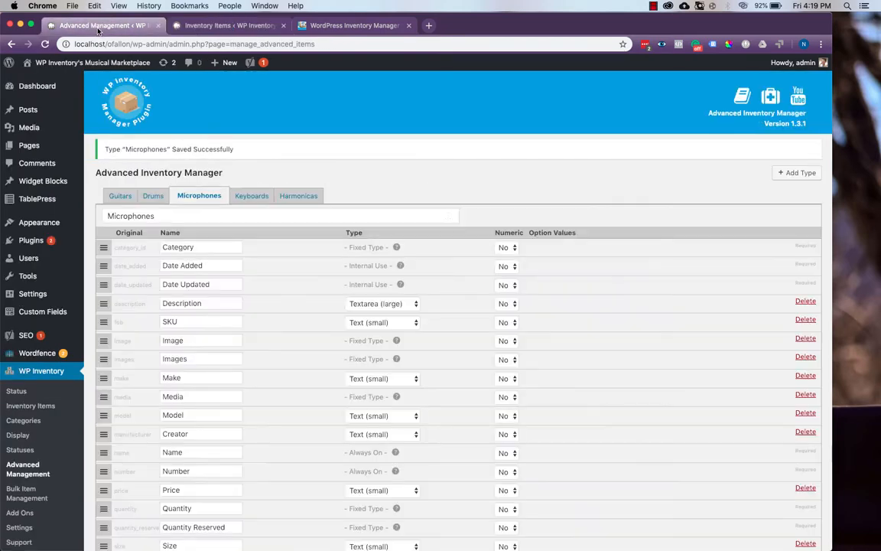
{"action": "scroll", "scroll_direction": "down", "scroll_amount": 3}
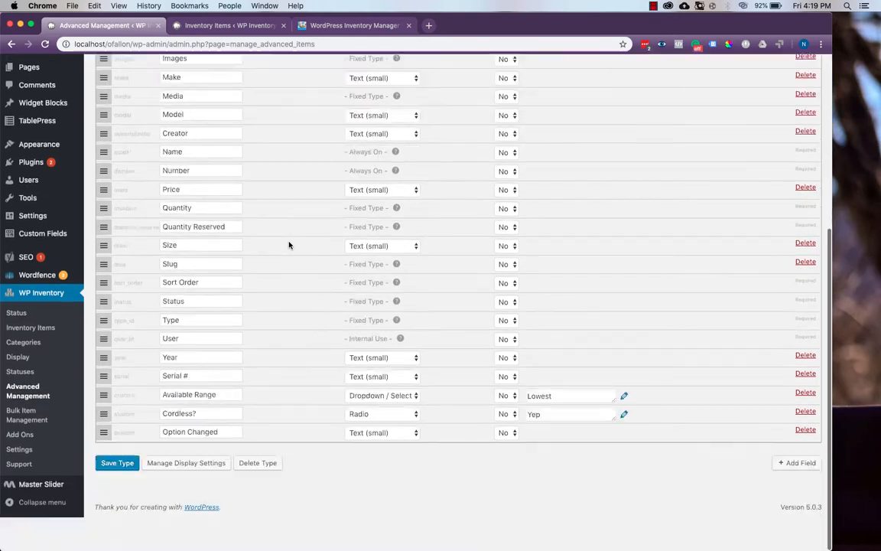
- Reopen the saved Akai F1000 item, then return to the Microphones field settings
{"action": "left_click", "coordinate": [624, 395]}
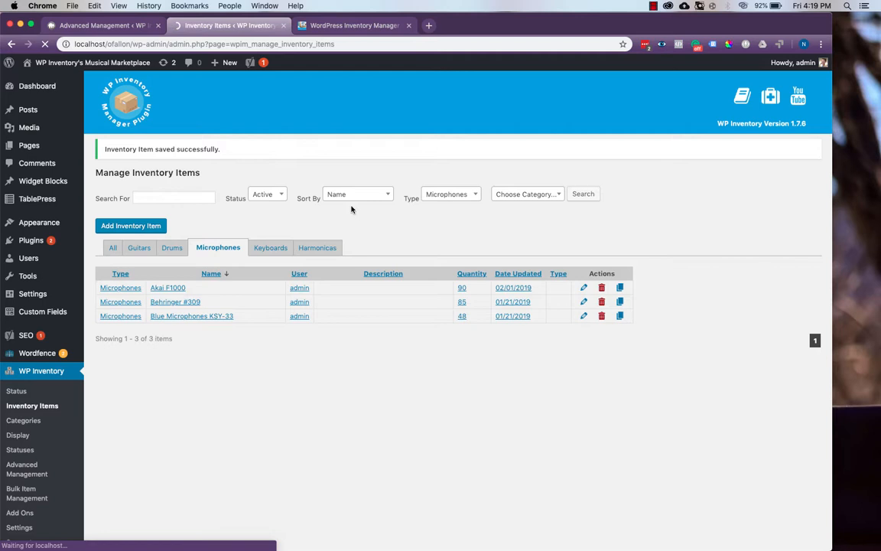
{"action": "left_click", "coordinate": [583, 288]}
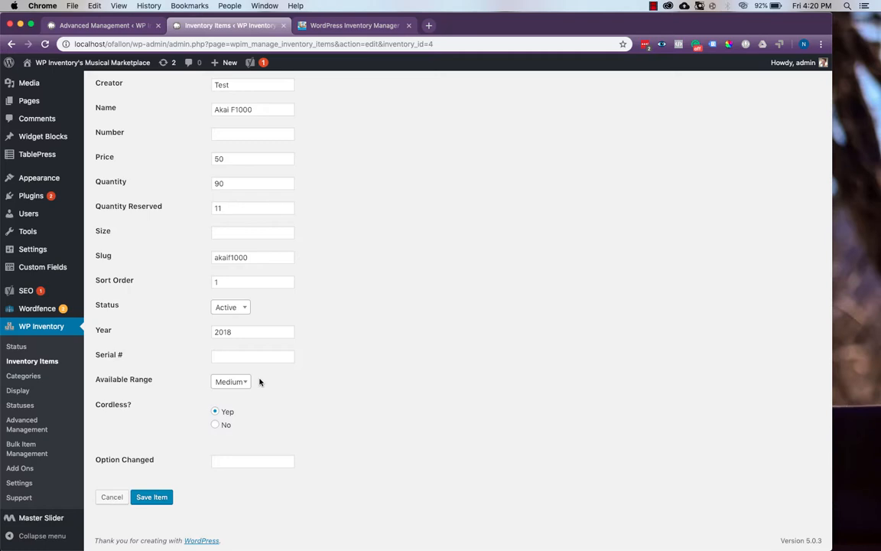
{"action": "left_click", "coordinate": [28, 424]}
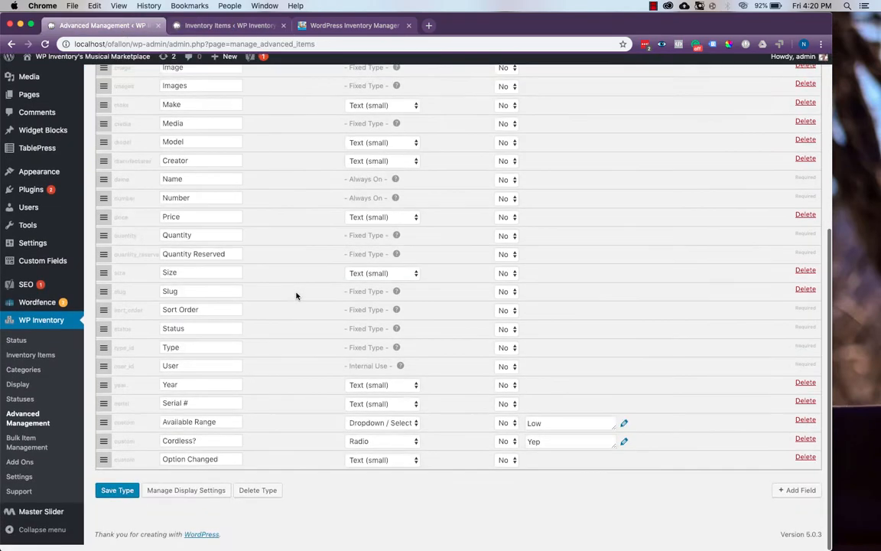
{"action": "scroll", "scroll_direction": "down", "scroll_amount": 3}
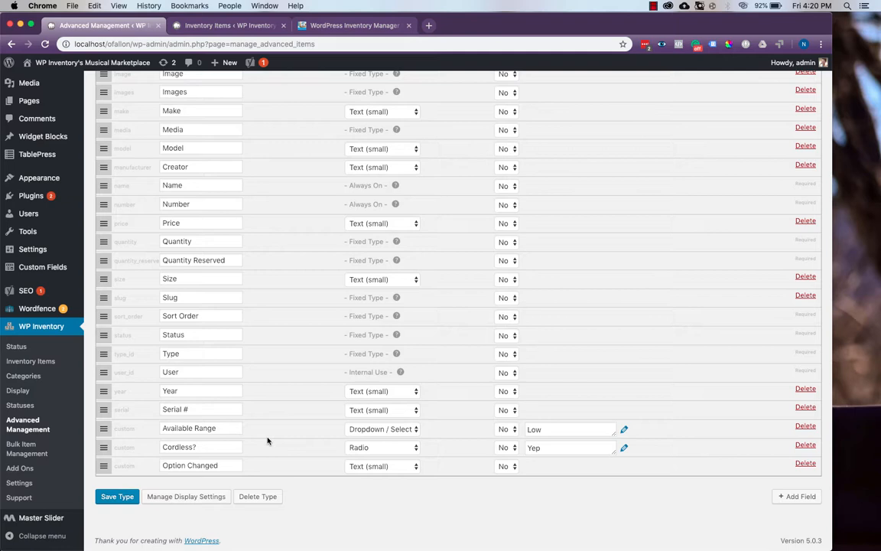
{"action": "mouse_move", "coordinate": [413, 413]}
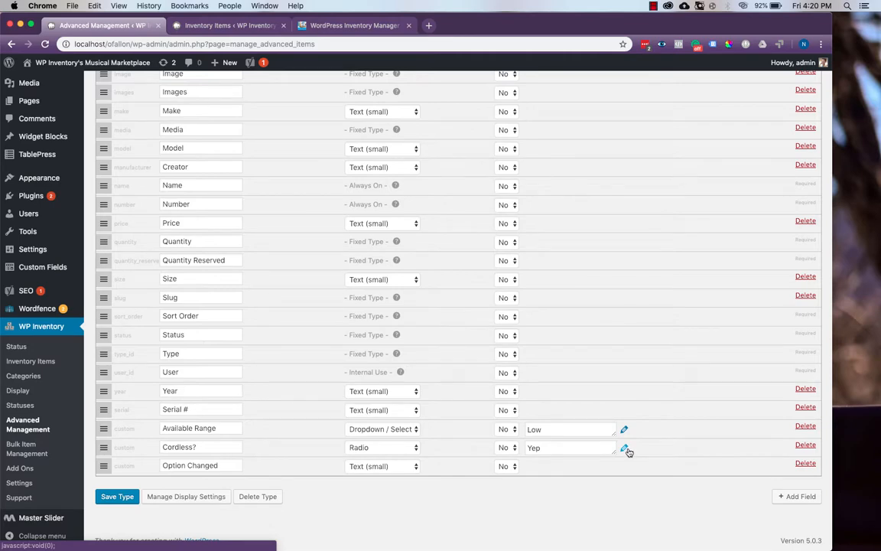
- Add a second option-value column to the Cordless? field reading Yes and No
{"action": "left_click", "coordinate": [624, 447]}
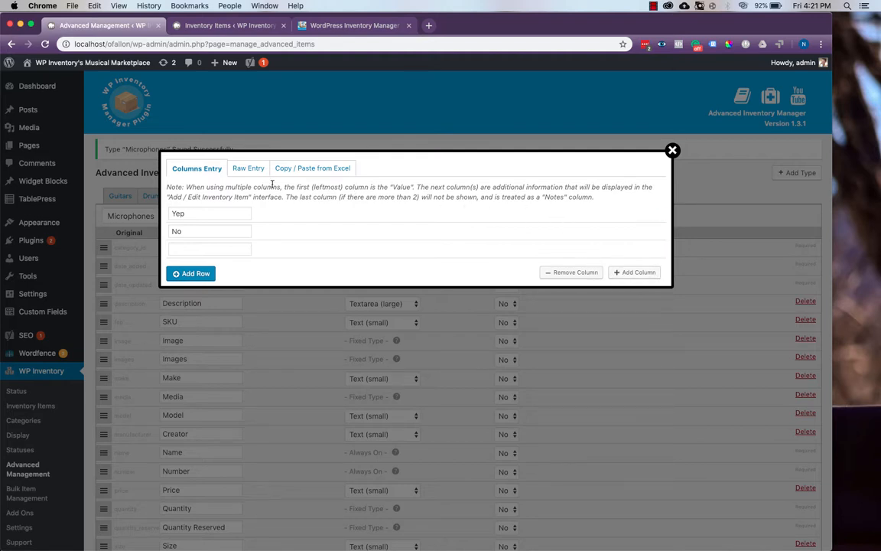
{"action": "mouse_move", "coordinate": [312, 189]}
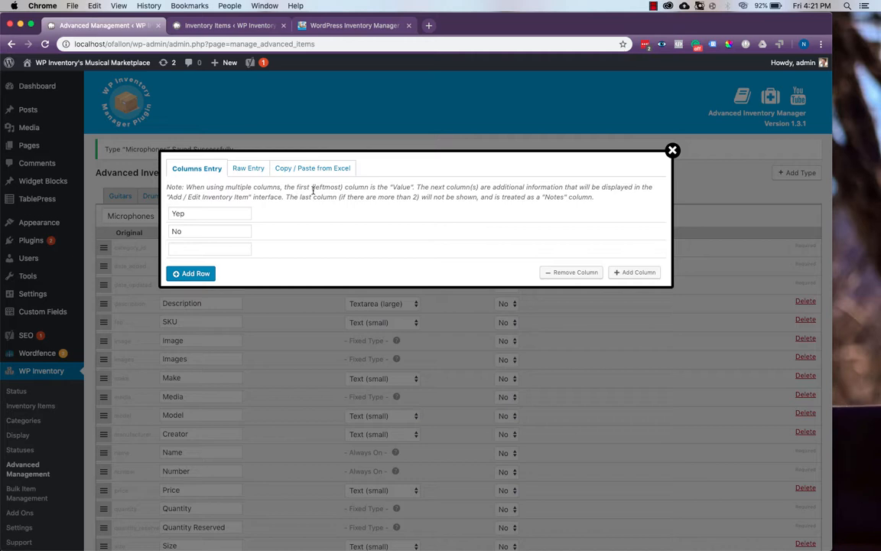
{"action": "mouse_move", "coordinate": [375, 181]}
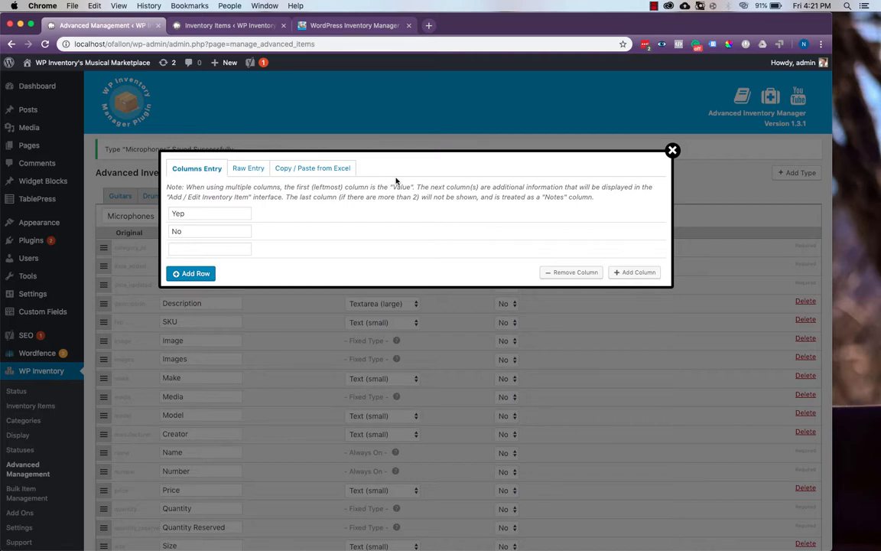
{"action": "mouse_move", "coordinate": [564, 187]}
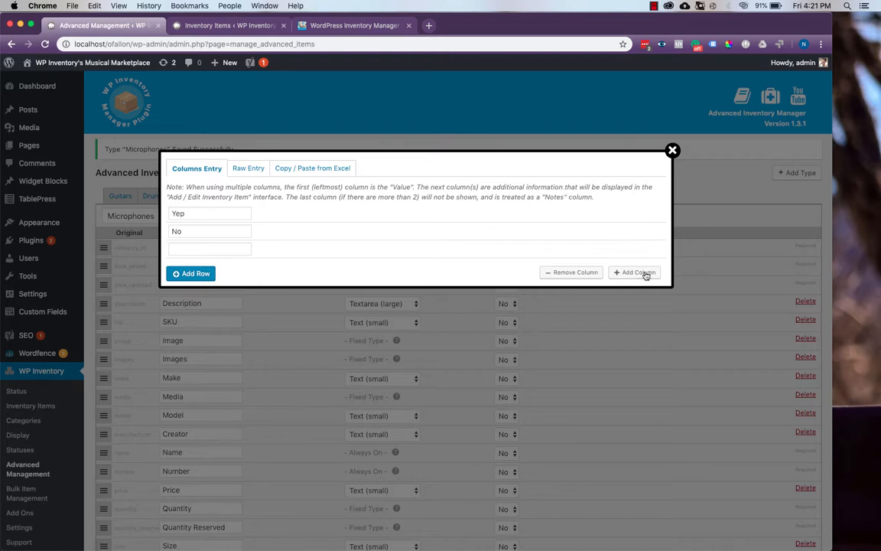
{"action": "left_click", "coordinate": [633, 273]}
{"action": "type", "text": "Y"}
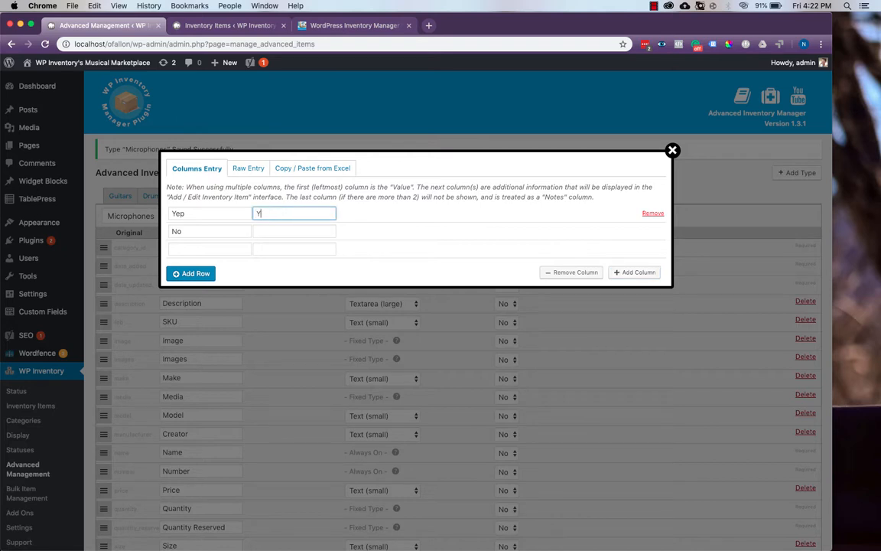
{"action": "type", "text": "es"}
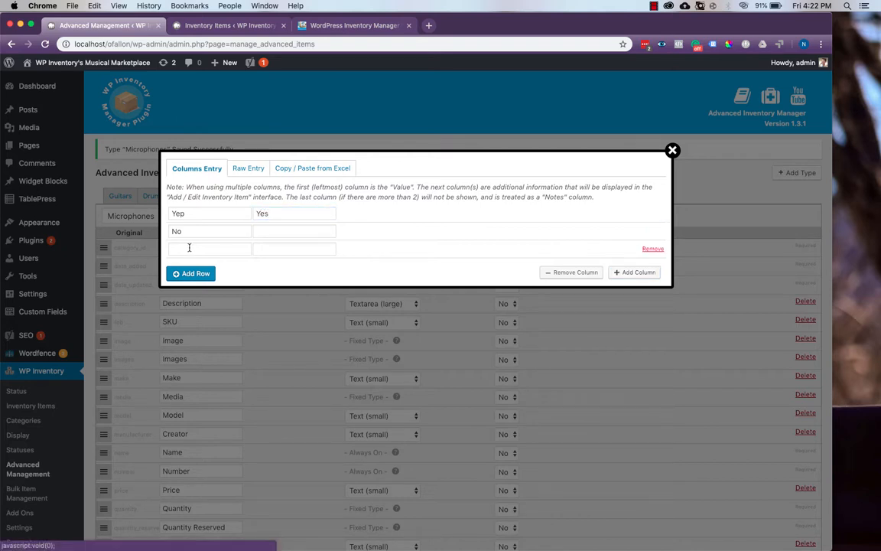
{"action": "type", "text": "No"}
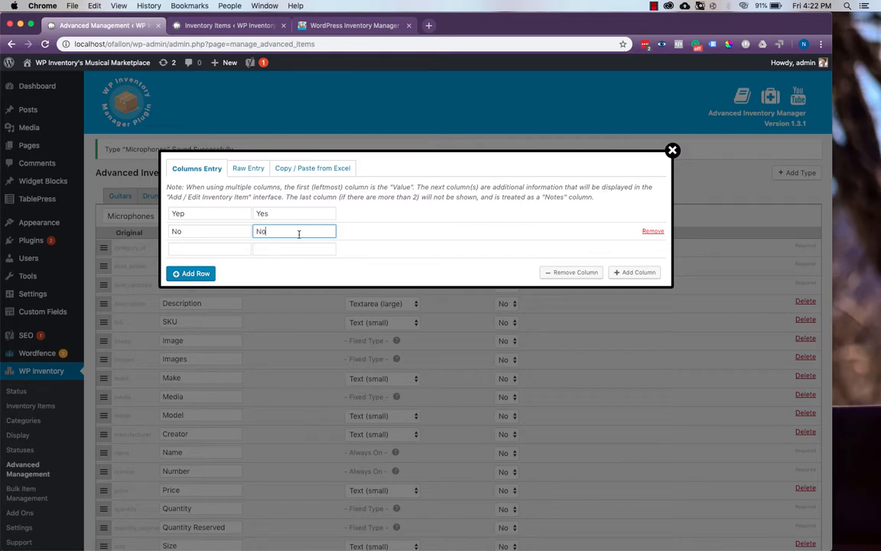
{"action": "mouse_move", "coordinate": [673, 150]}
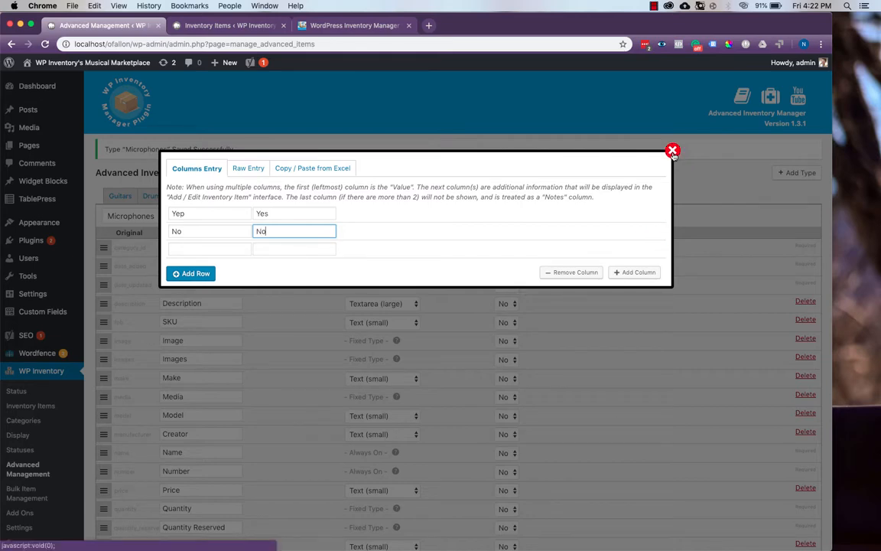
- Close the Option Values dialog and review the Akai F1000 item's Cordless? choices
{"action": "left_click", "coordinate": [673, 150]}
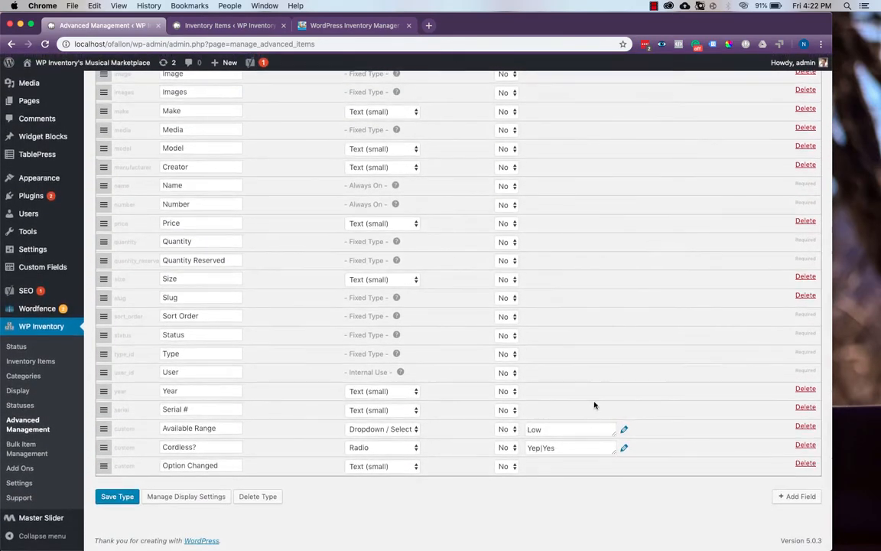
{"action": "left_click", "coordinate": [624, 447]}
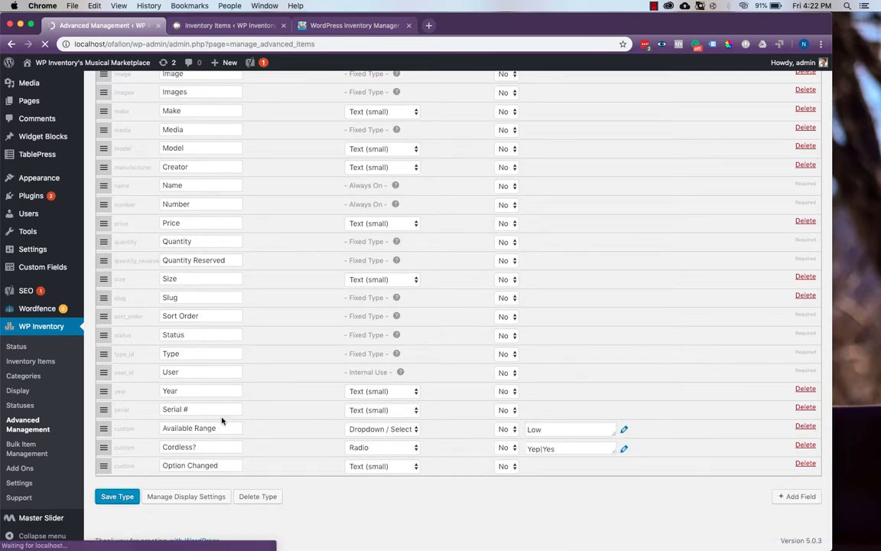
{"action": "left_click", "coordinate": [227, 24]}
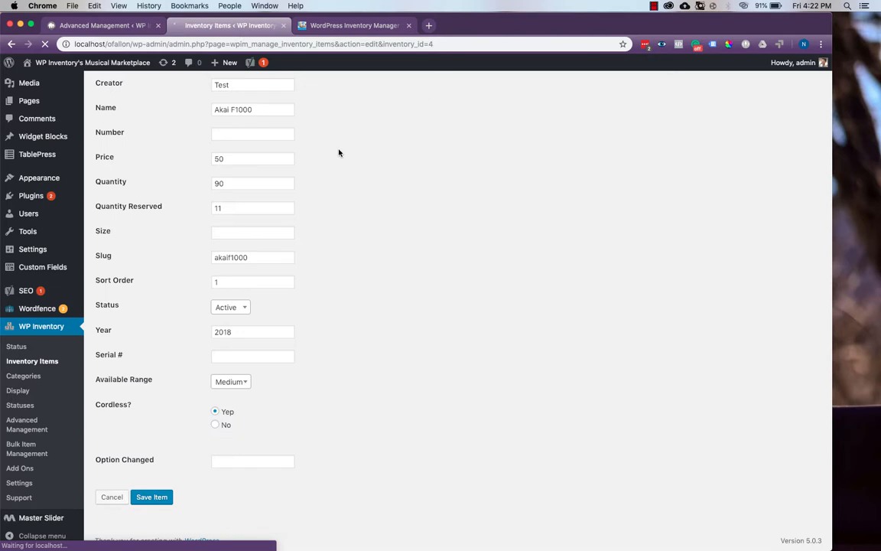
{"action": "scroll", "scroll_direction": "down", "scroll_amount": 3}
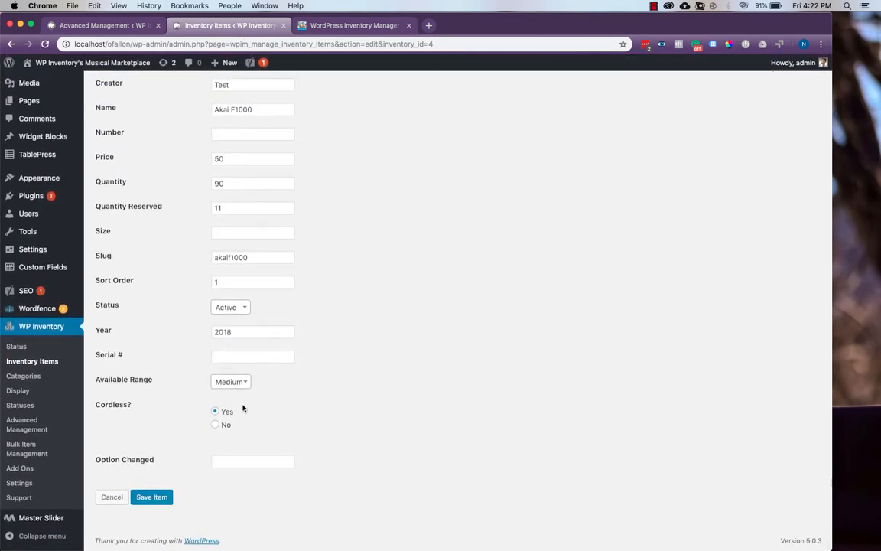
{"action": "mouse_move", "coordinate": [199, 413]}
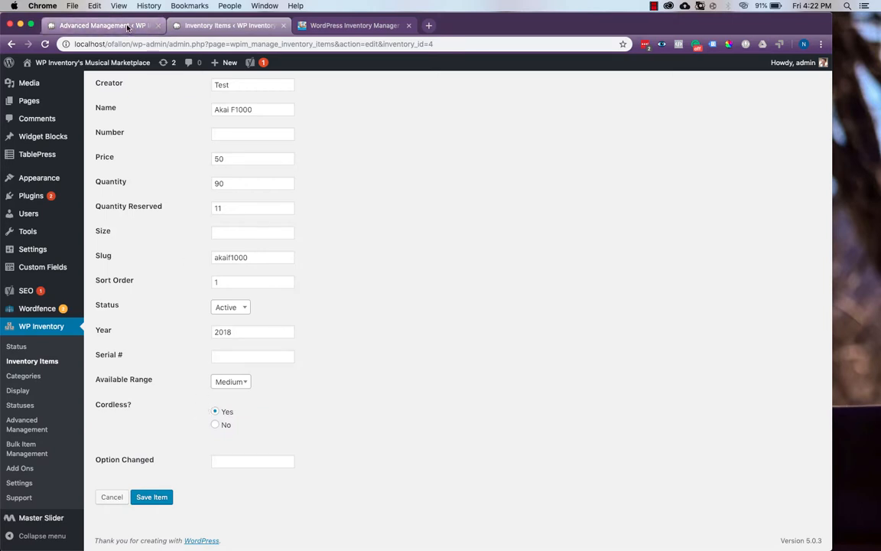
{"action": "mouse_move", "coordinate": [104, 24]}
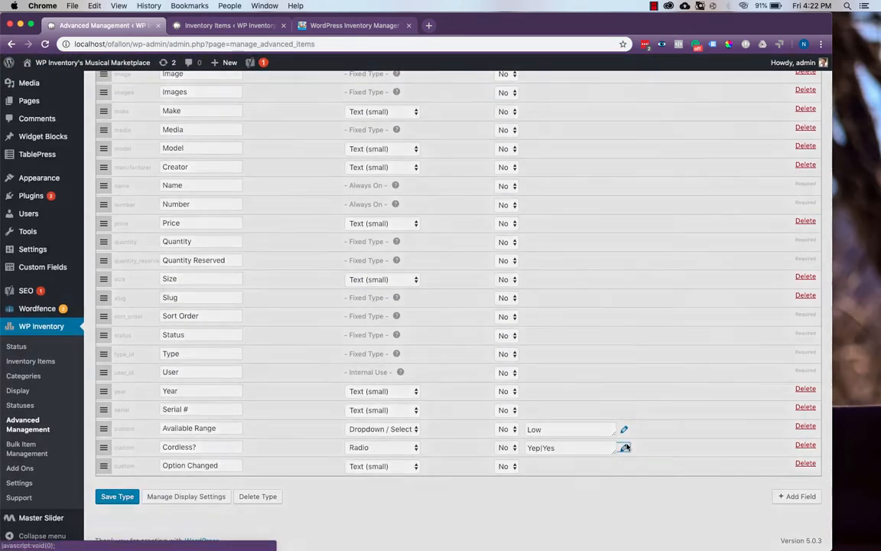
{"action": "left_click", "coordinate": [624, 447]}
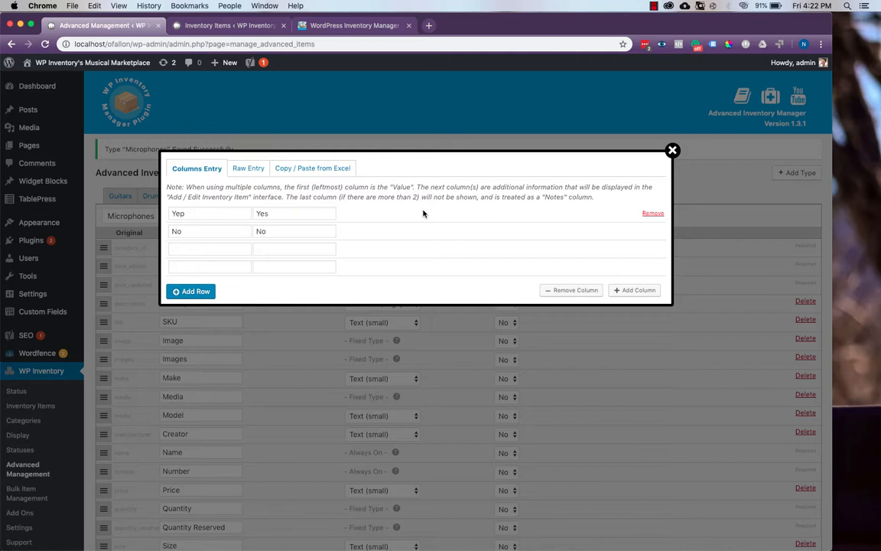
{"action": "mouse_move", "coordinate": [560, 214]}
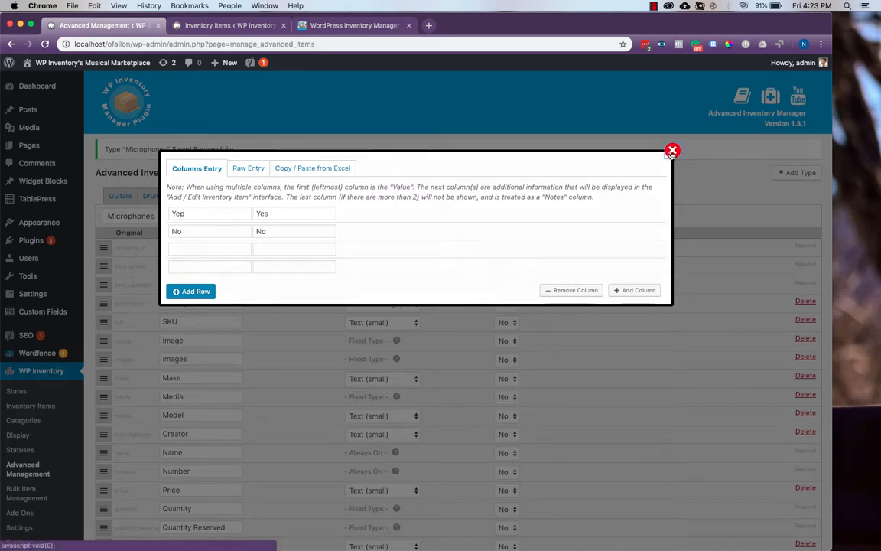
{"action": "left_click", "coordinate": [673, 149]}
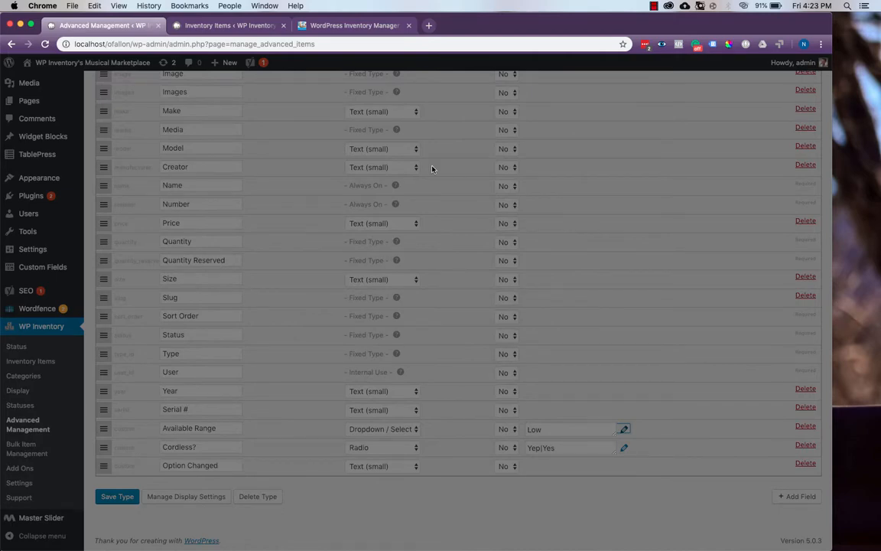
{"action": "left_click", "coordinate": [624, 429]}
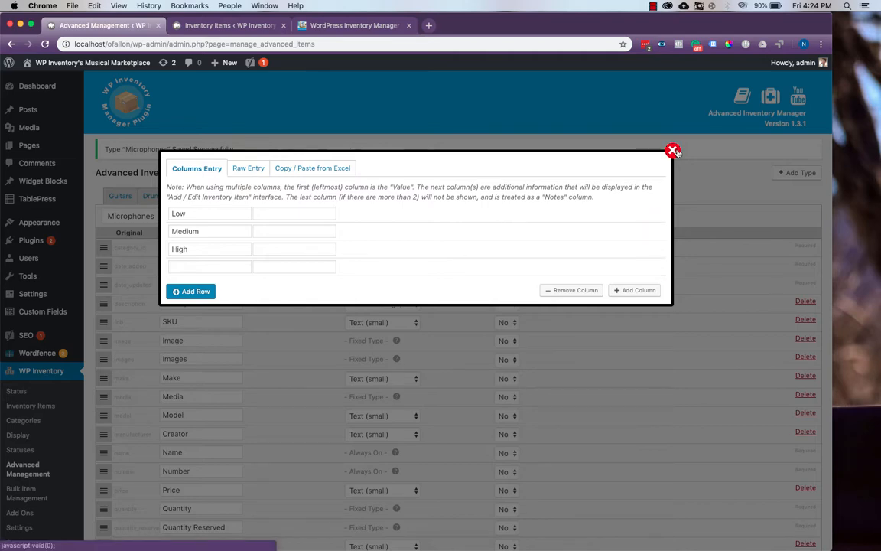
{"action": "left_click", "coordinate": [673, 150]}
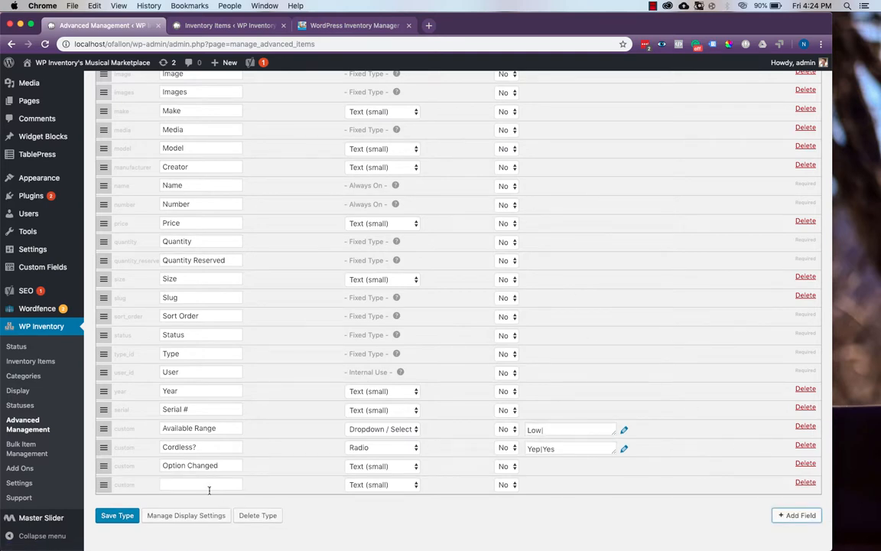
- Name the new small text field 'Marked for Change' and save the Microphones type
{"action": "type", "text": "M"}
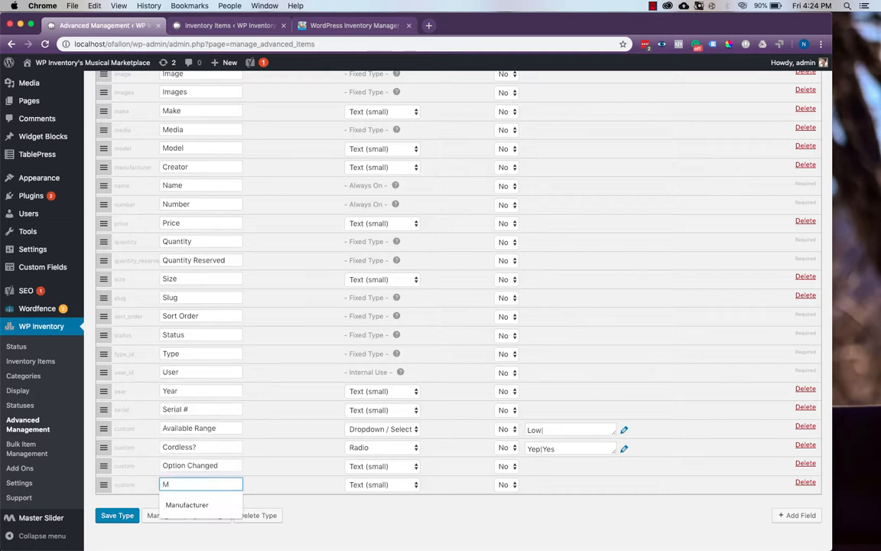
{"action": "type", "text": "arked"}
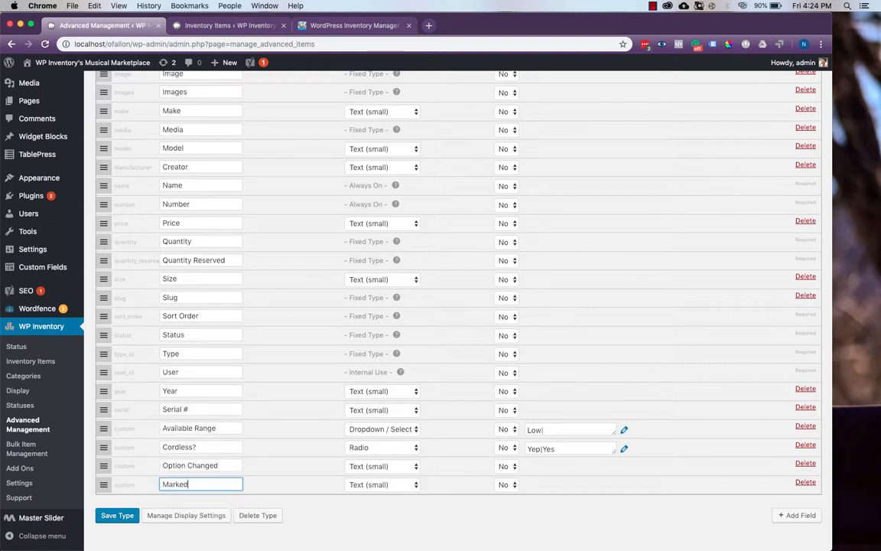
{"action": "type", "text": "for"}
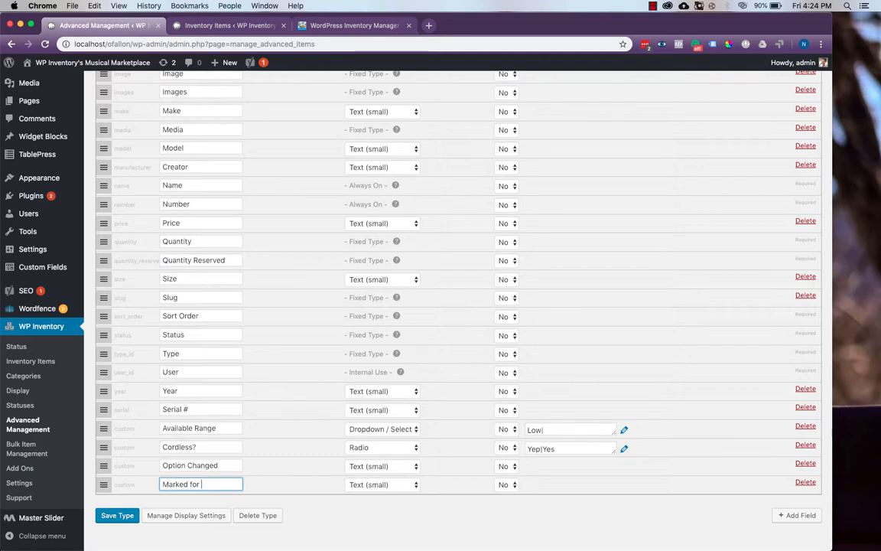
{"action": "type", "text": "Change"}
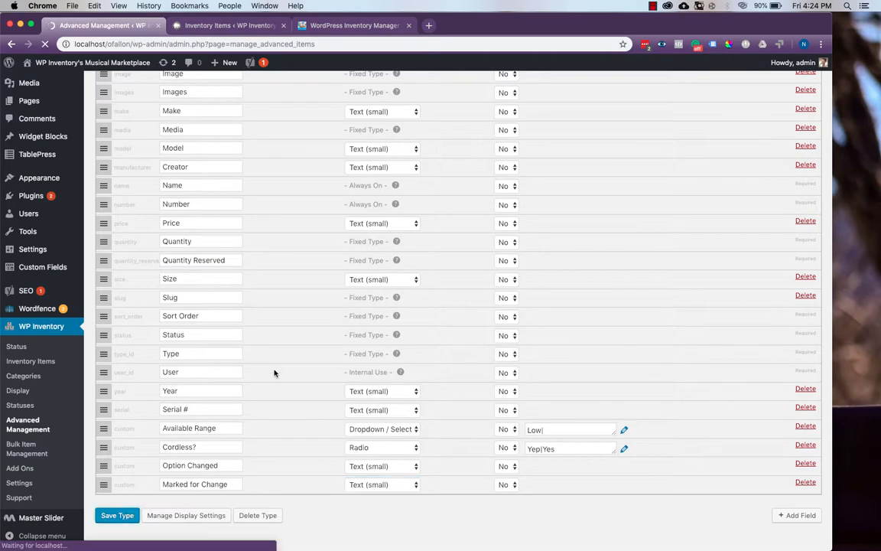
{"action": "left_click", "coordinate": [116, 514]}
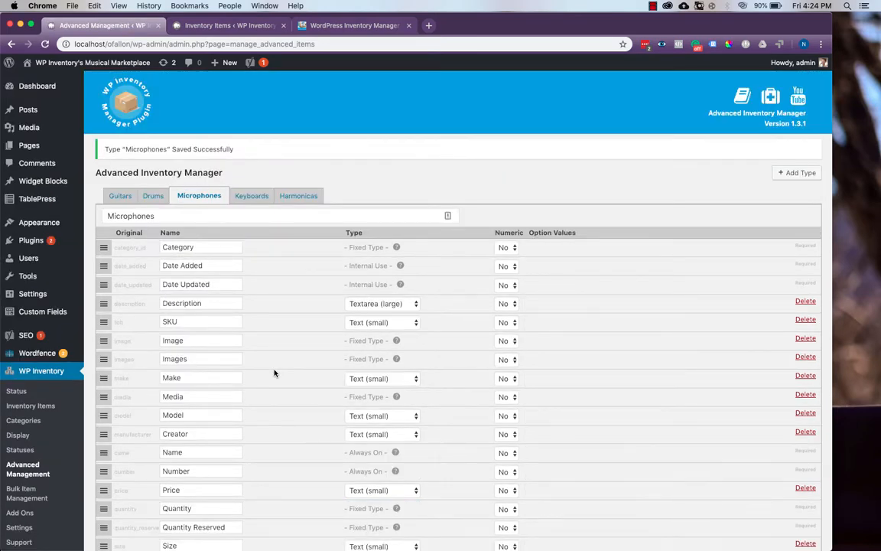
{"action": "mouse_move", "coordinate": [15, 392]}
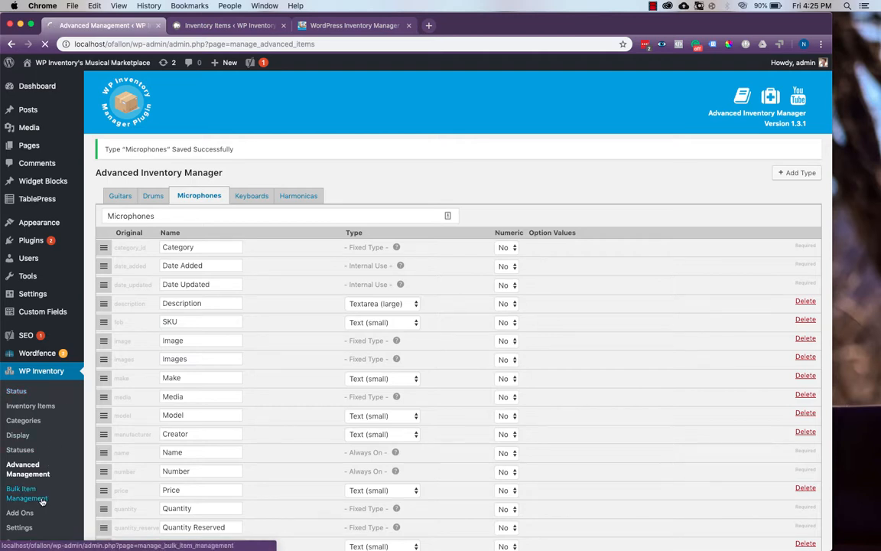
- In Bulk Item Manager, preview Microphones with Available Range Medium, matching the Akai F1000
{"action": "left_click", "coordinate": [28, 492]}
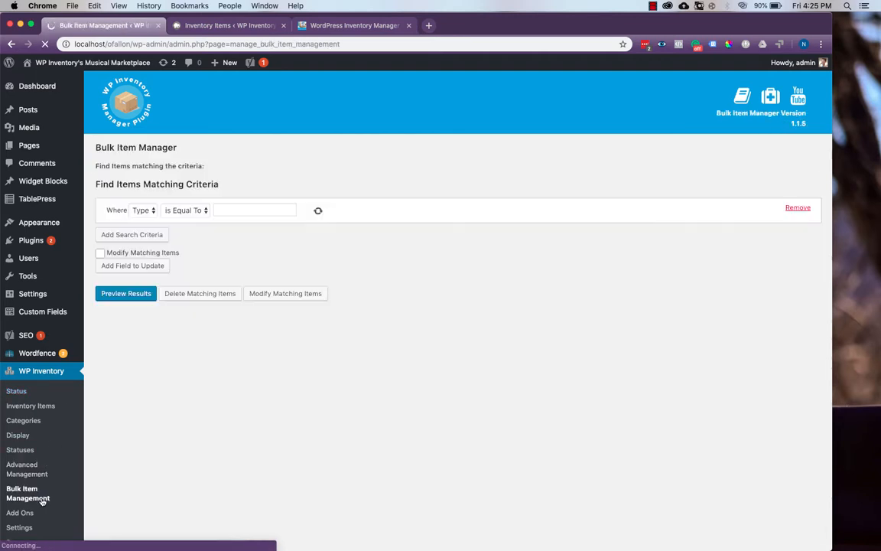
{"action": "left_click", "coordinate": [254, 209]}
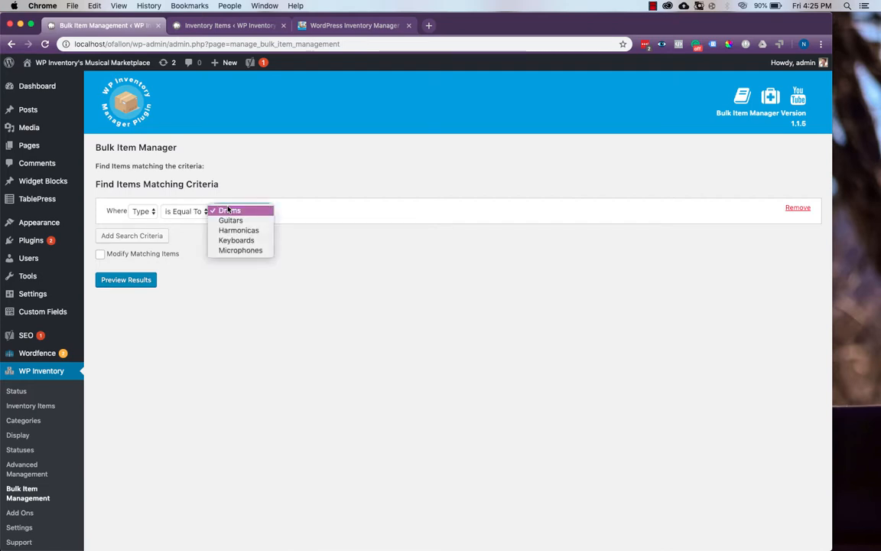
{"action": "left_click", "coordinate": [240, 251]}
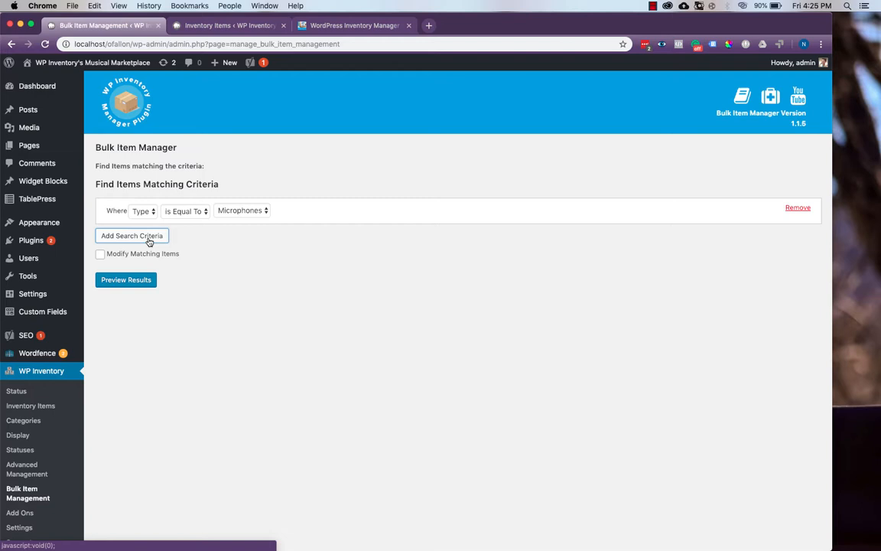
{"action": "left_click", "coordinate": [132, 235]}
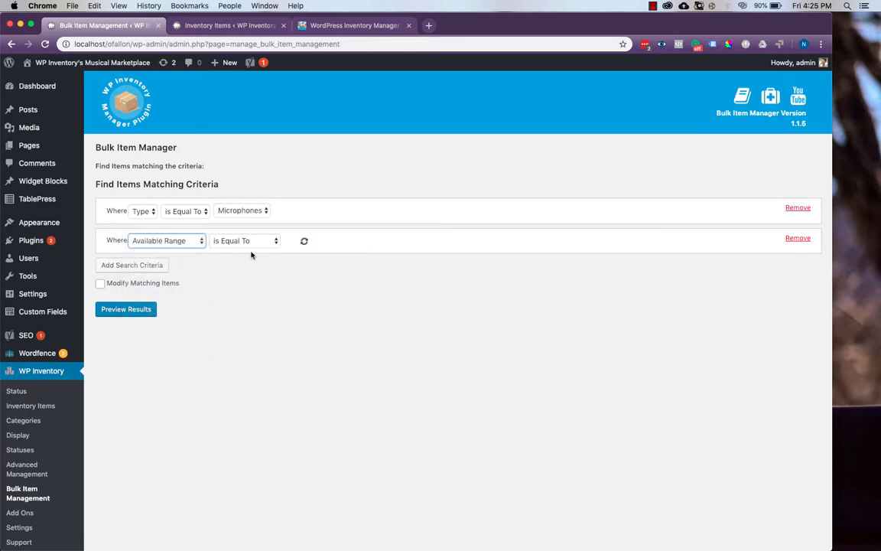
{"action": "left_click", "coordinate": [303, 242]}
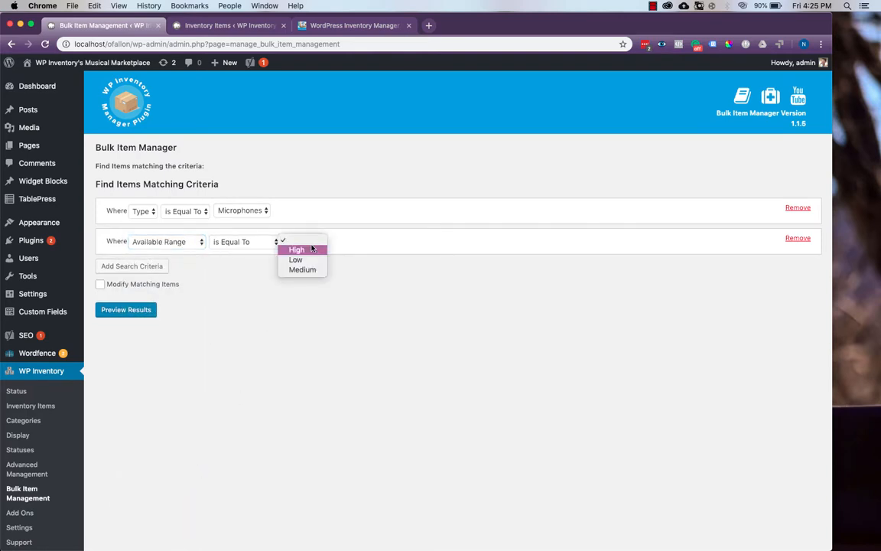
{"action": "left_click", "coordinate": [303, 270]}
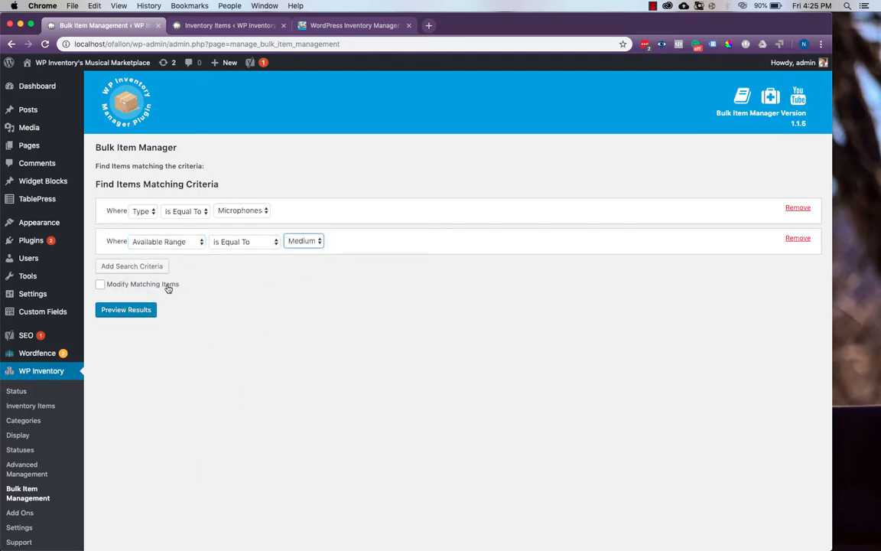
{"action": "left_click", "coordinate": [125, 309]}
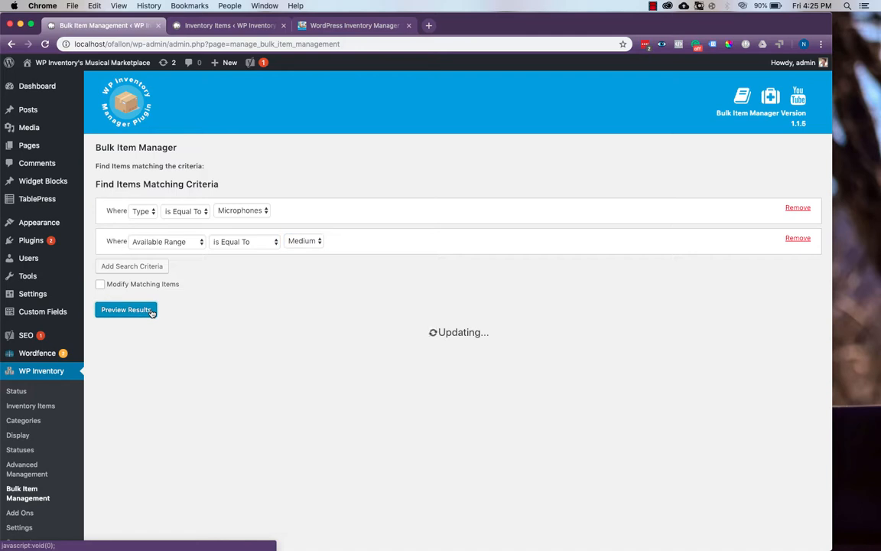
{"action": "left_click", "coordinate": [125, 309]}
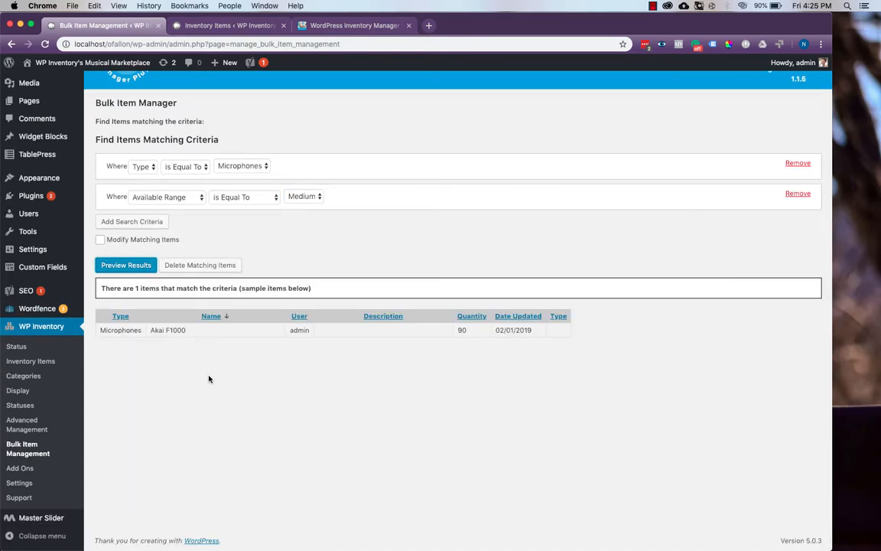
{"action": "mouse_move", "coordinate": [318, 355]}
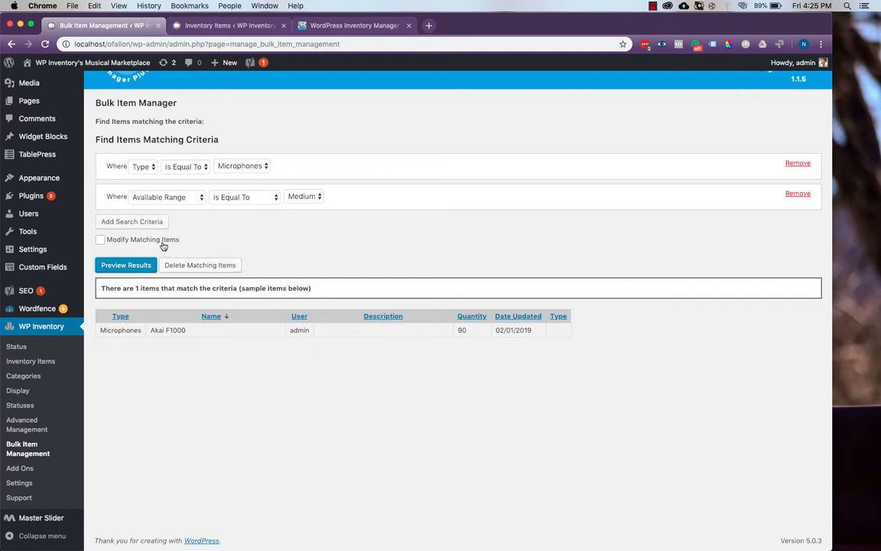
- Enable Modify Matching Items, replace Marked for Change with 'Yes', and preview the result
{"action": "left_click", "coordinate": [101, 238]}
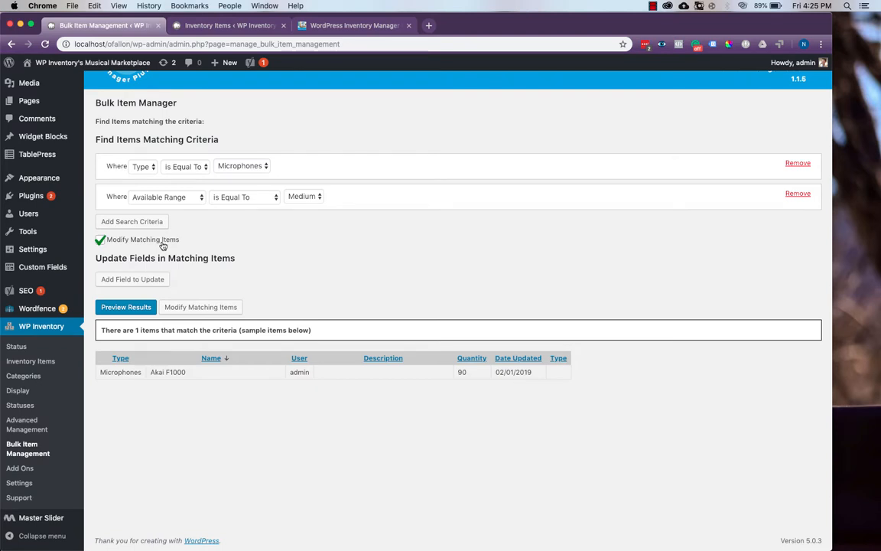
{"action": "left_click", "coordinate": [131, 278]}
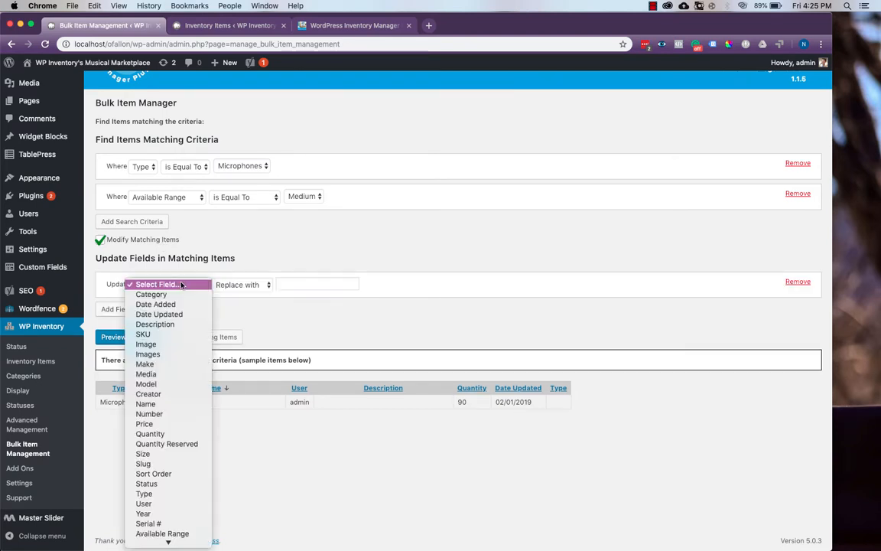
{"action": "scroll", "scroll_direction": "down", "scroll_amount": 3}
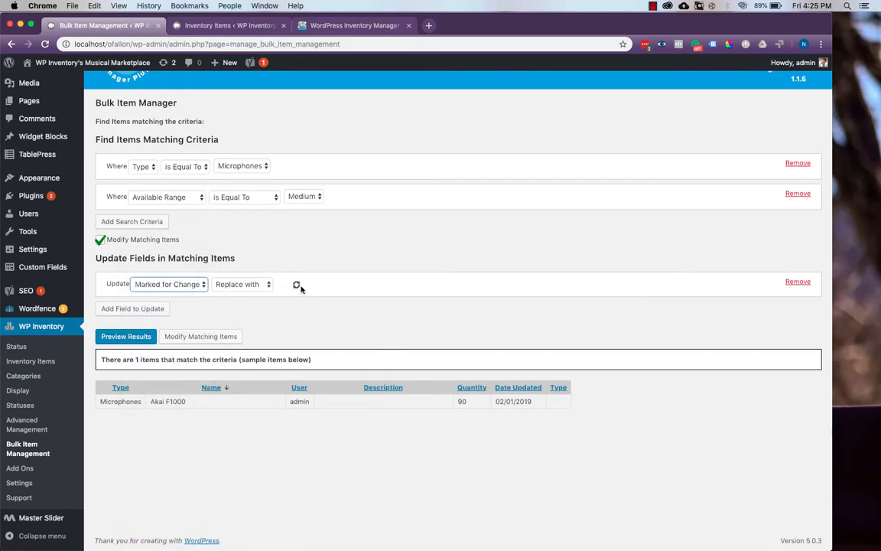
{"action": "left_click", "coordinate": [318, 283]}
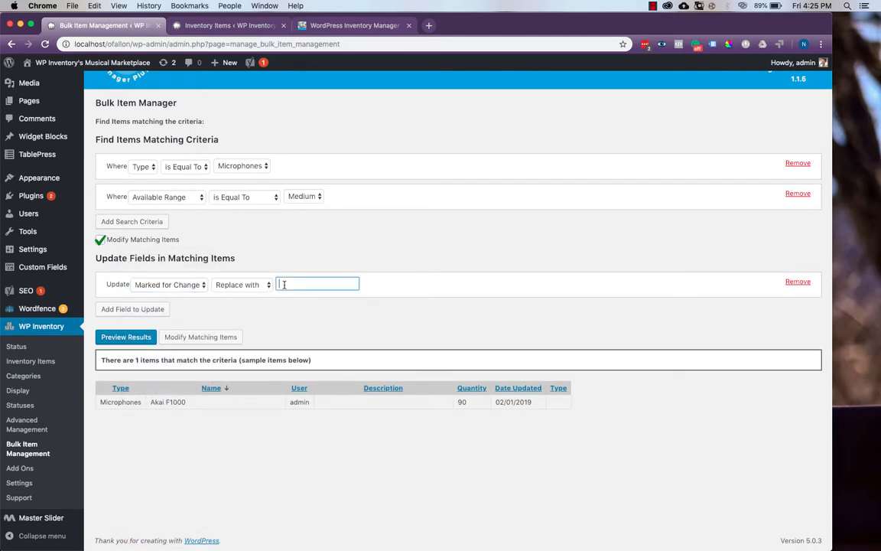
{"action": "type", "text": "Ye"}
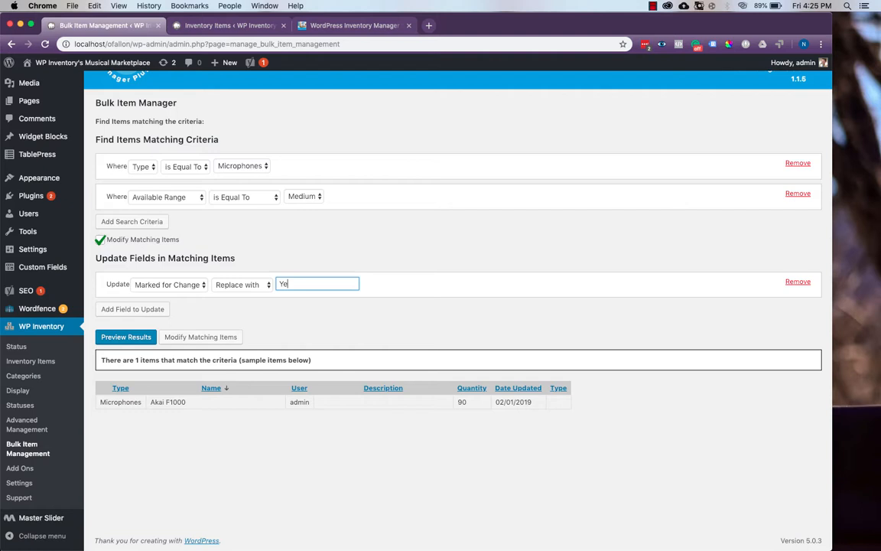
{"action": "type", "text": "s"}
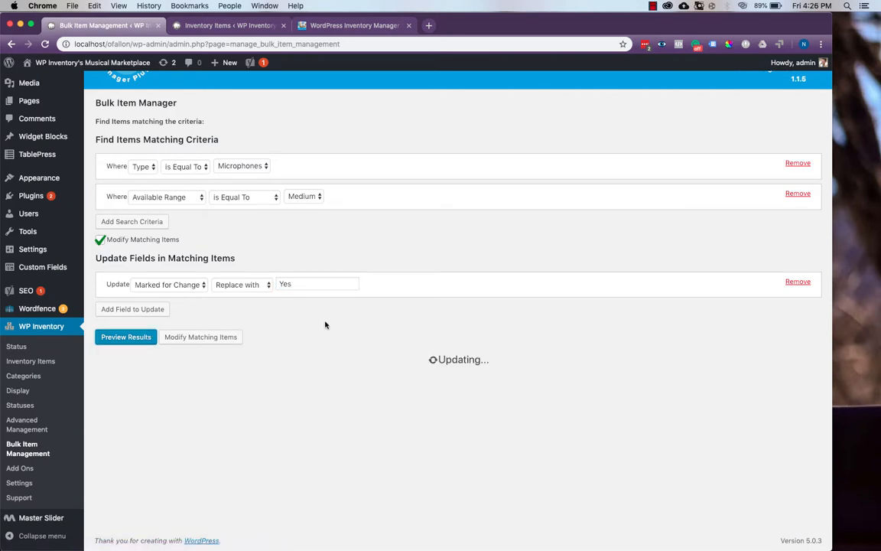
{"action": "left_click", "coordinate": [126, 337]}
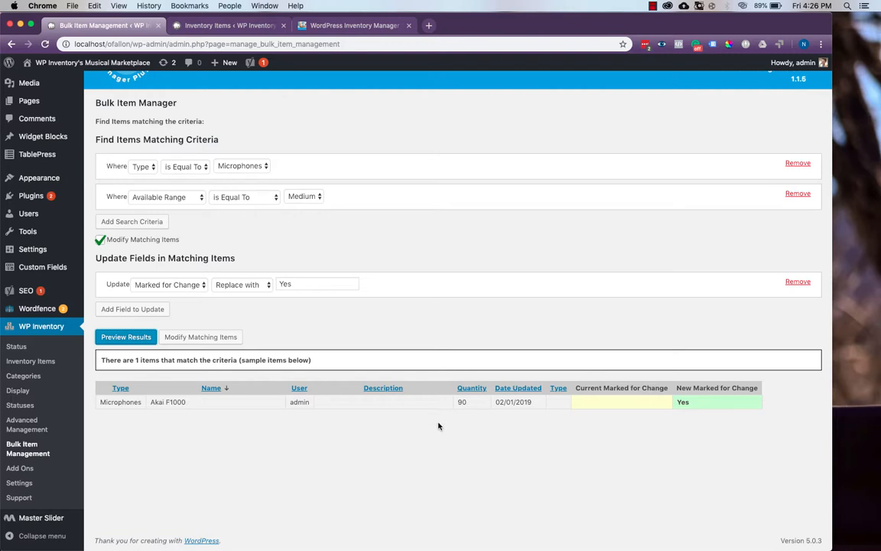
{"action": "mouse_move", "coordinate": [492, 418]}
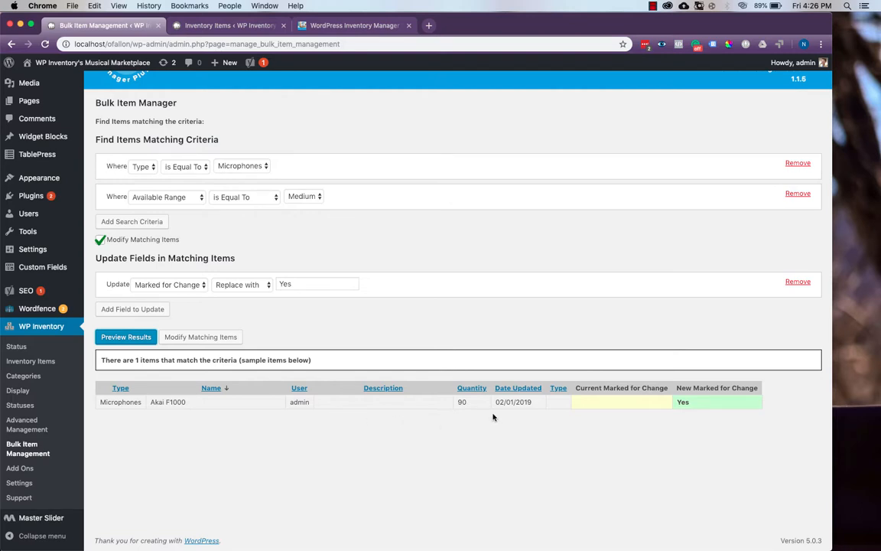
{"action": "mouse_move", "coordinate": [702, 411]}
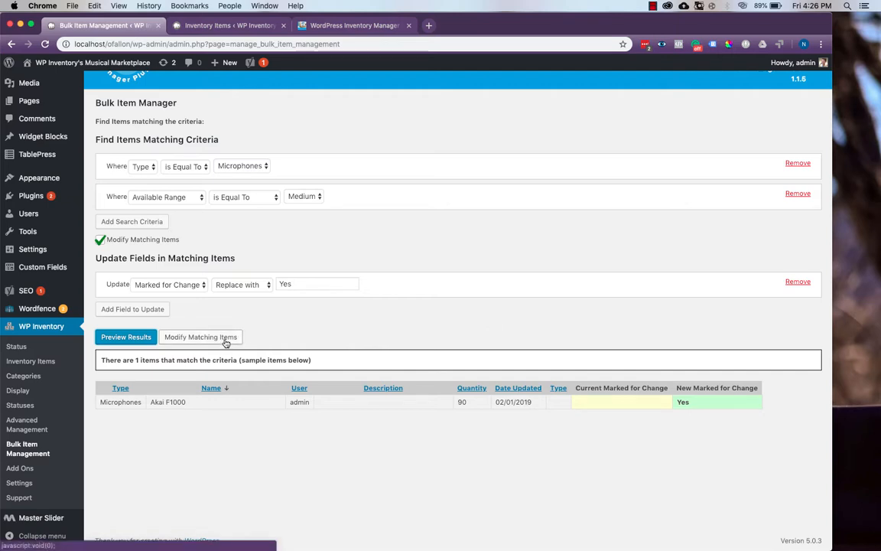
{"action": "mouse_move", "coordinate": [242, 329]}
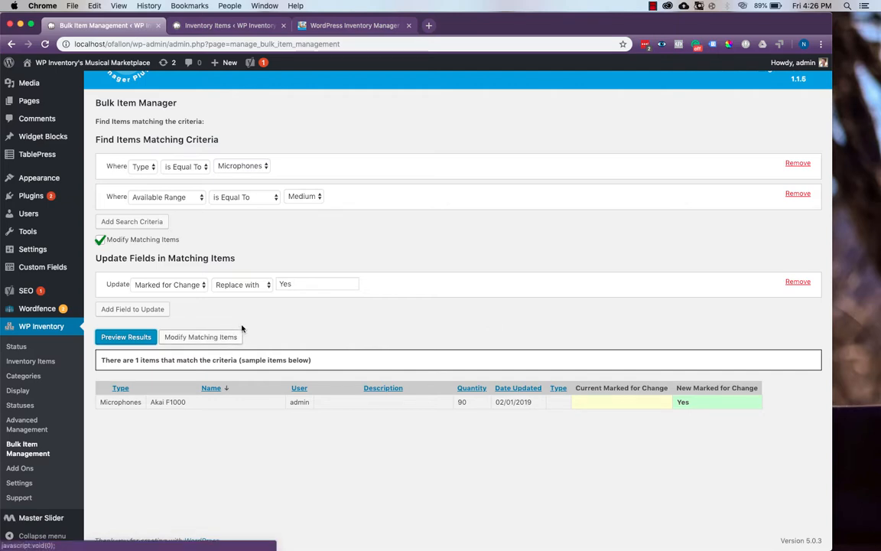
{"action": "mouse_move", "coordinate": [28, 426]}
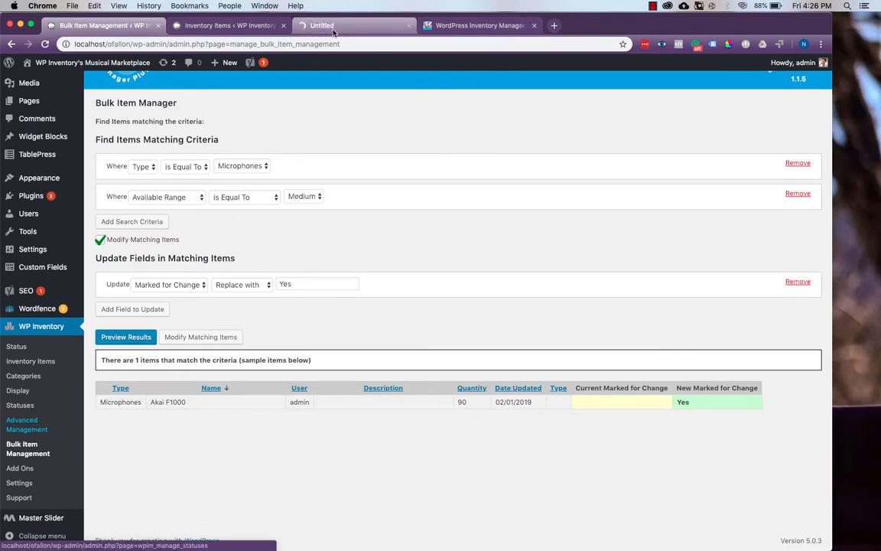
- Open the item type field settings in a new tab to check the Available Range options
{"action": "left_click", "coordinate": [28, 422]}
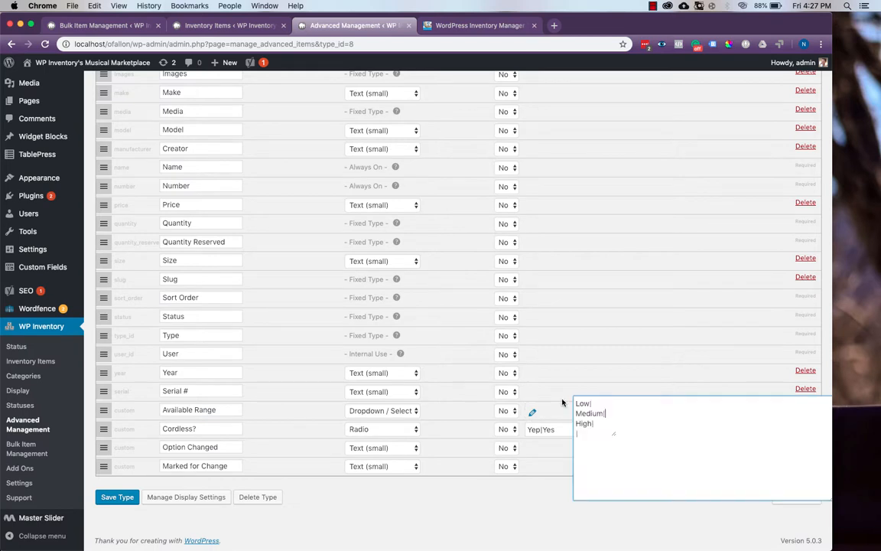
{"action": "mouse_move", "coordinate": [269, 136]}
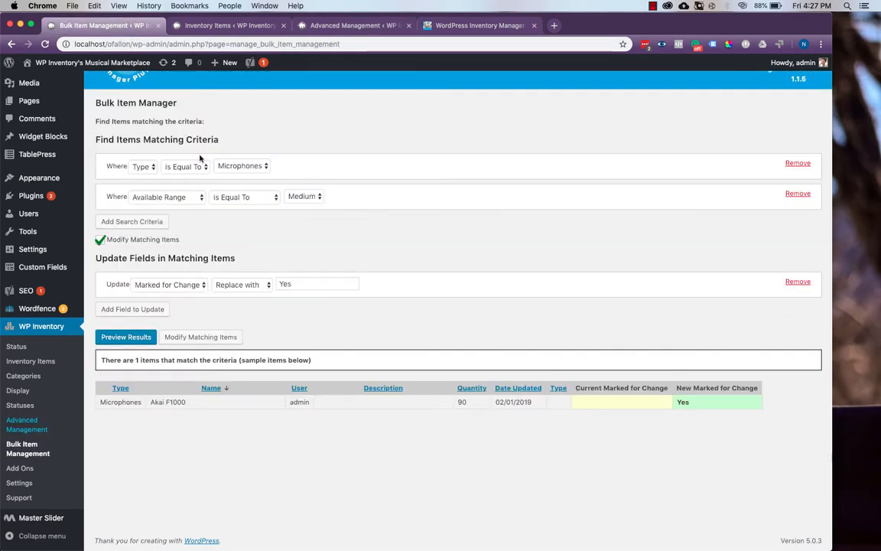
- Match on Marked for Change = Yes and switch the update field to Available Range
{"action": "left_click", "coordinate": [167, 196]}
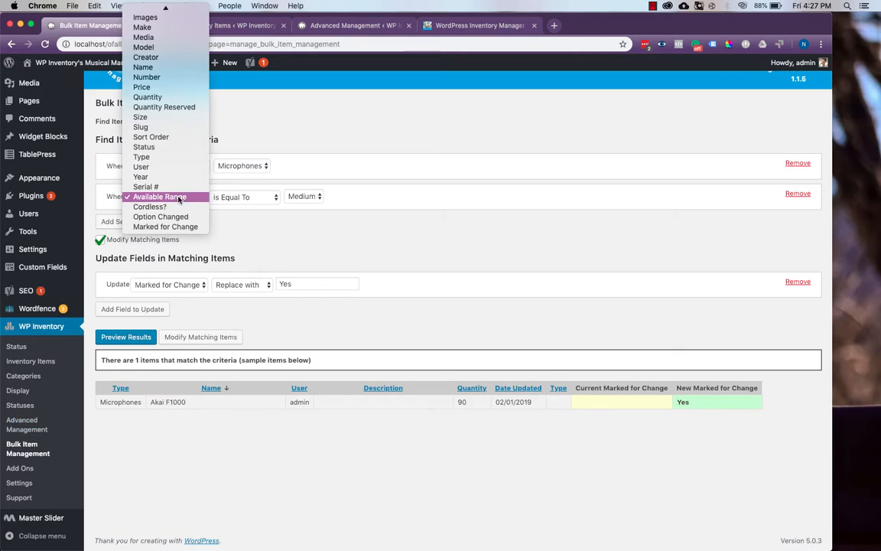
{"action": "left_click", "coordinate": [165, 227]}
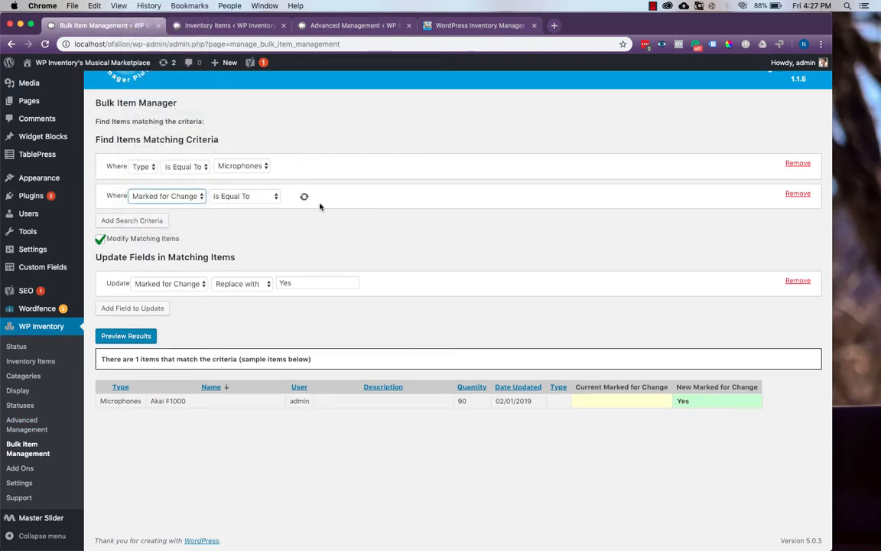
{"action": "left_click", "coordinate": [324, 196]}
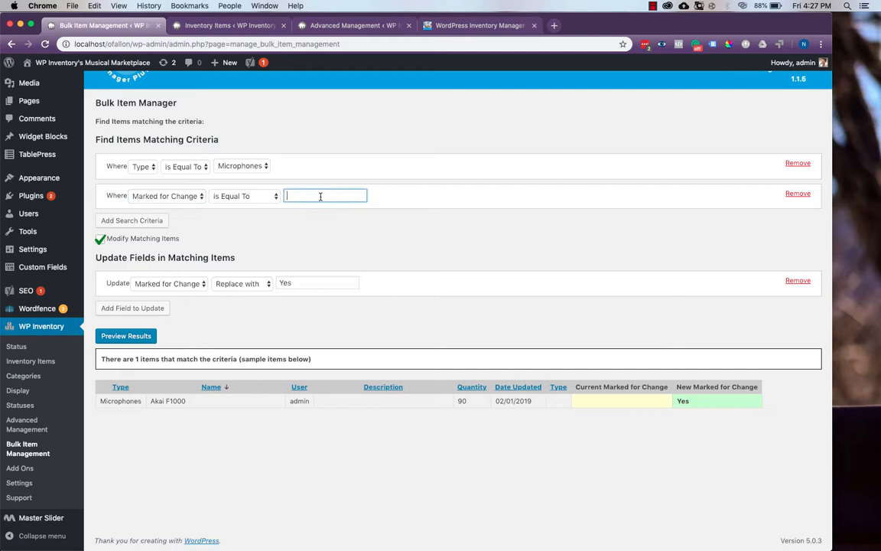
{"action": "type", "text": "Yes"}
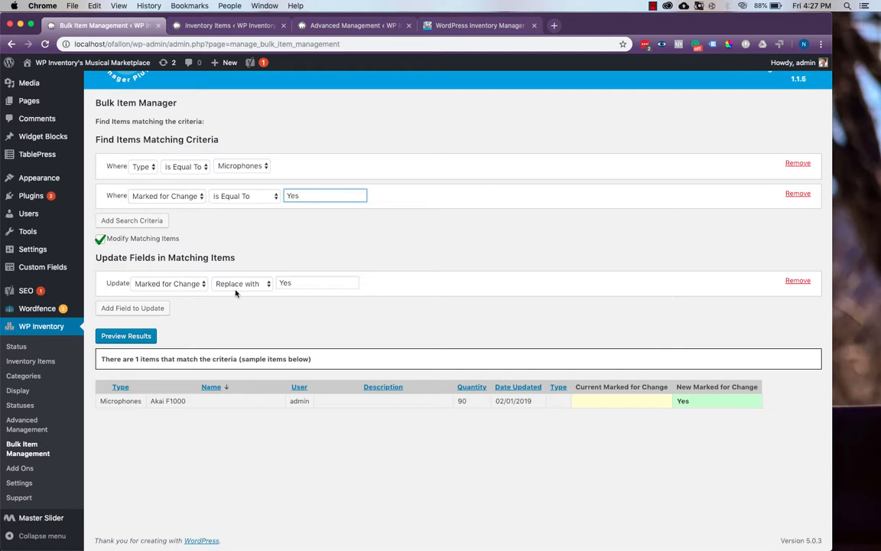
{"action": "left_click", "coordinate": [168, 283]}
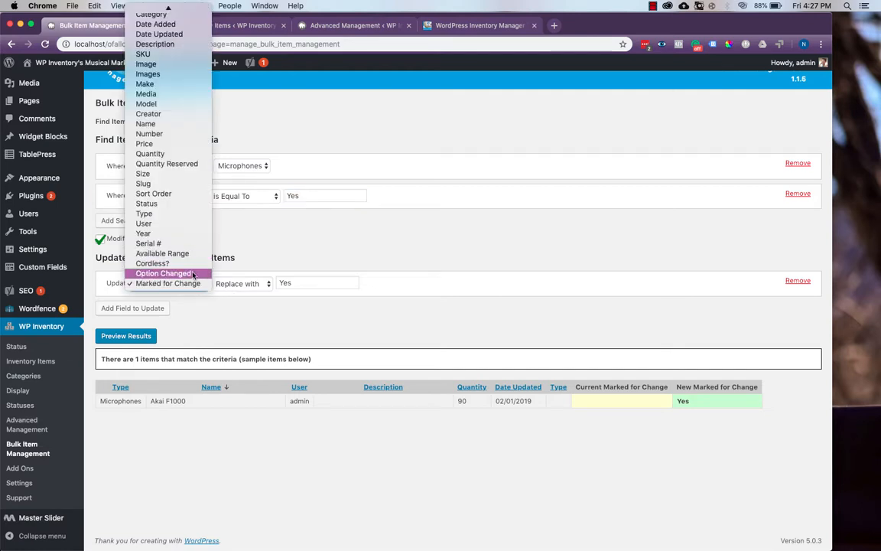
{"action": "left_click", "coordinate": [162, 254]}
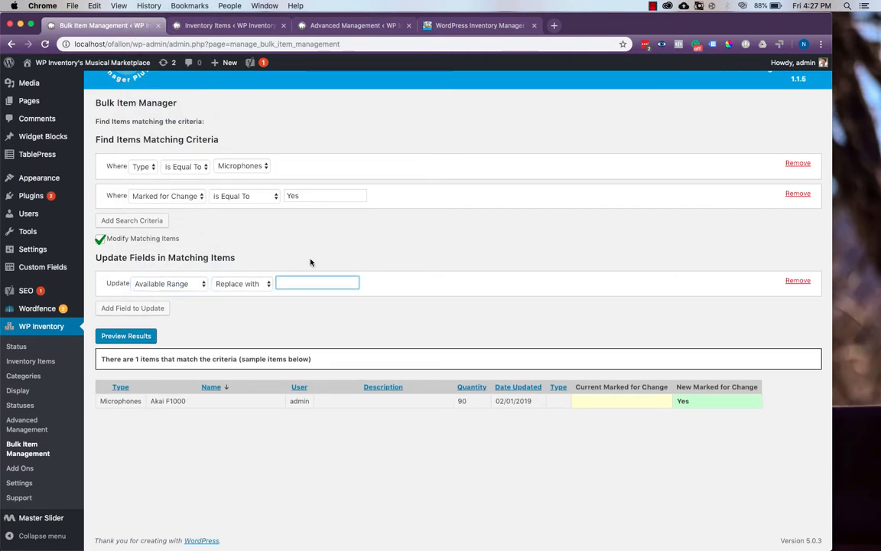
{"action": "left_click", "coordinate": [480, 25]}
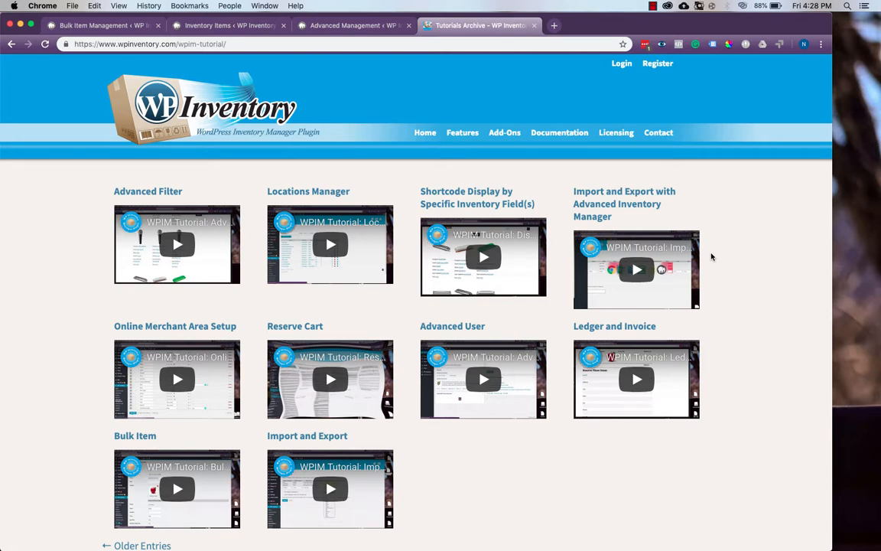
{"action": "mouse_move", "coordinate": [625, 191]}
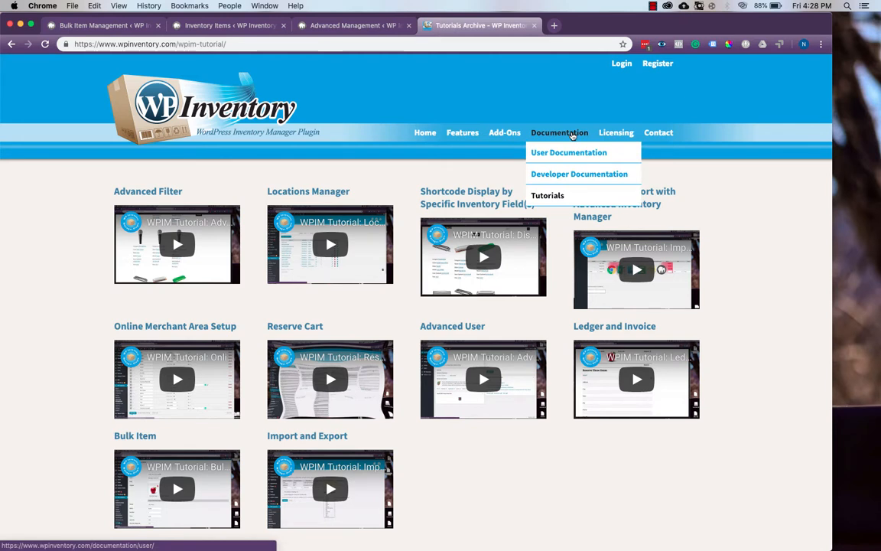
{"action": "mouse_move", "coordinate": [563, 102]}
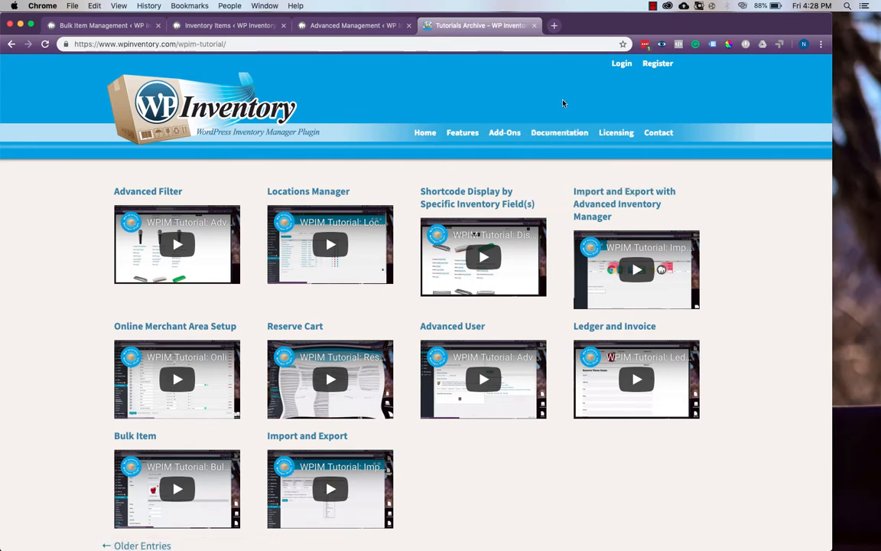